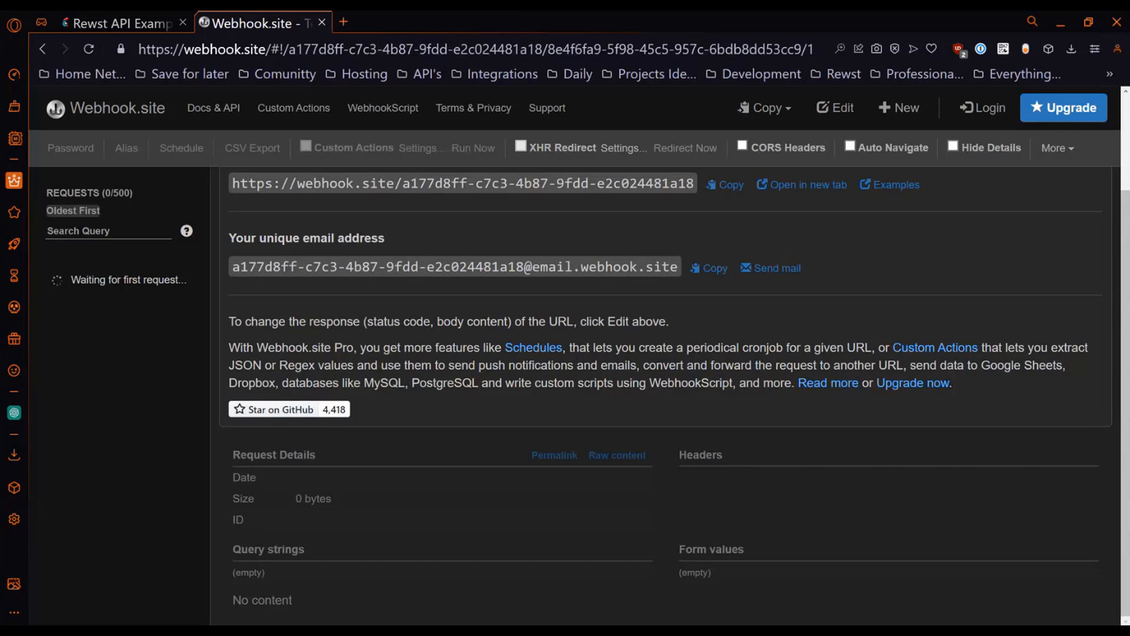
{"action": "mouse_move", "coordinate": [513, 532]}
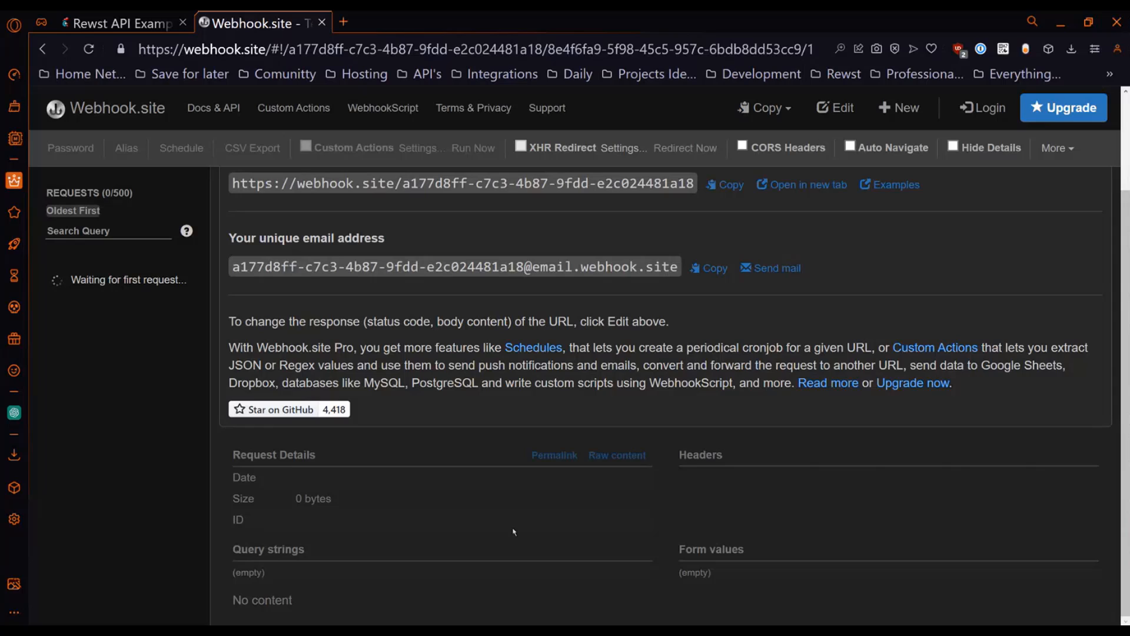
{"action": "mouse_move", "coordinate": [411, 216]}
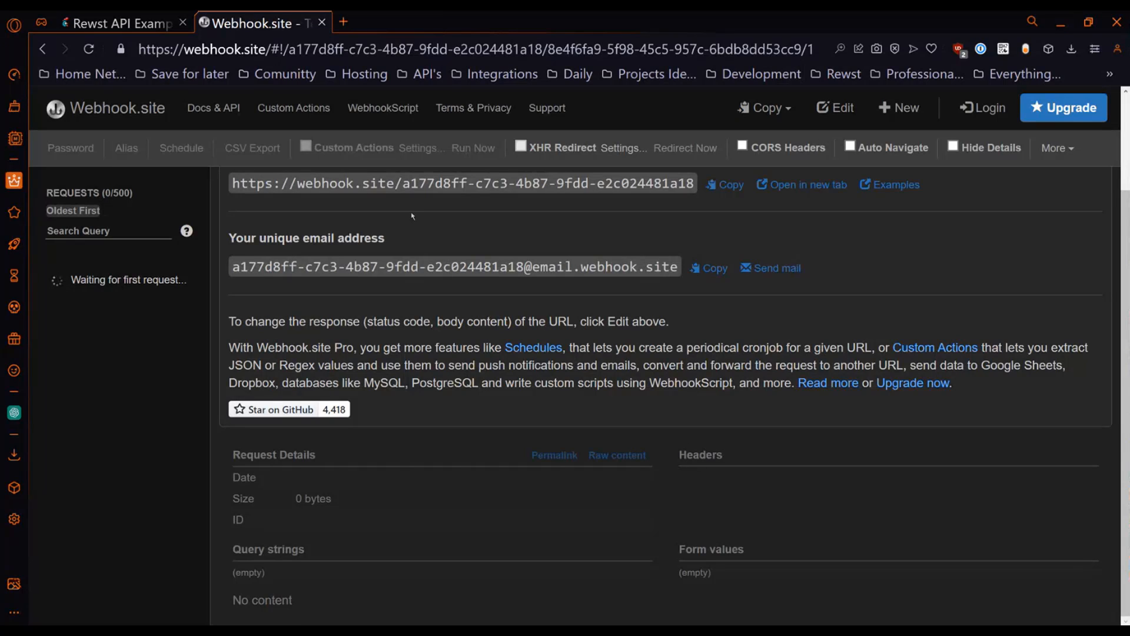
{"action": "mouse_move", "coordinate": [120, 23]}
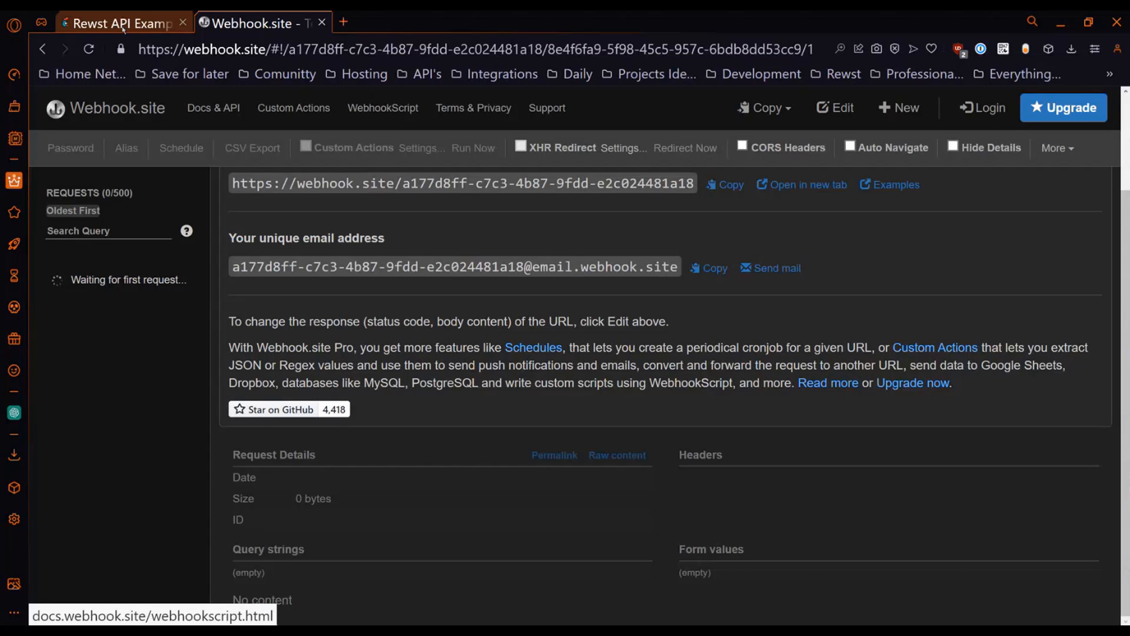
Switch to the Rewst API Example browser tab showing the workflow canvas.
{"action": "left_click", "coordinate": [115, 22]}
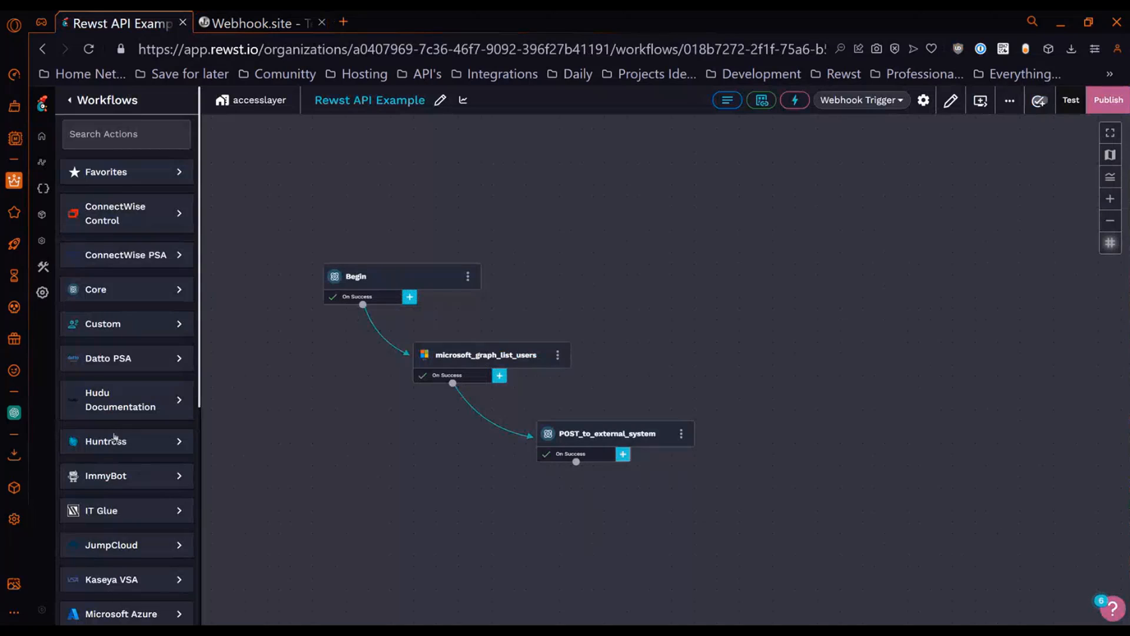
{"action": "mouse_move", "coordinate": [524, 189]}
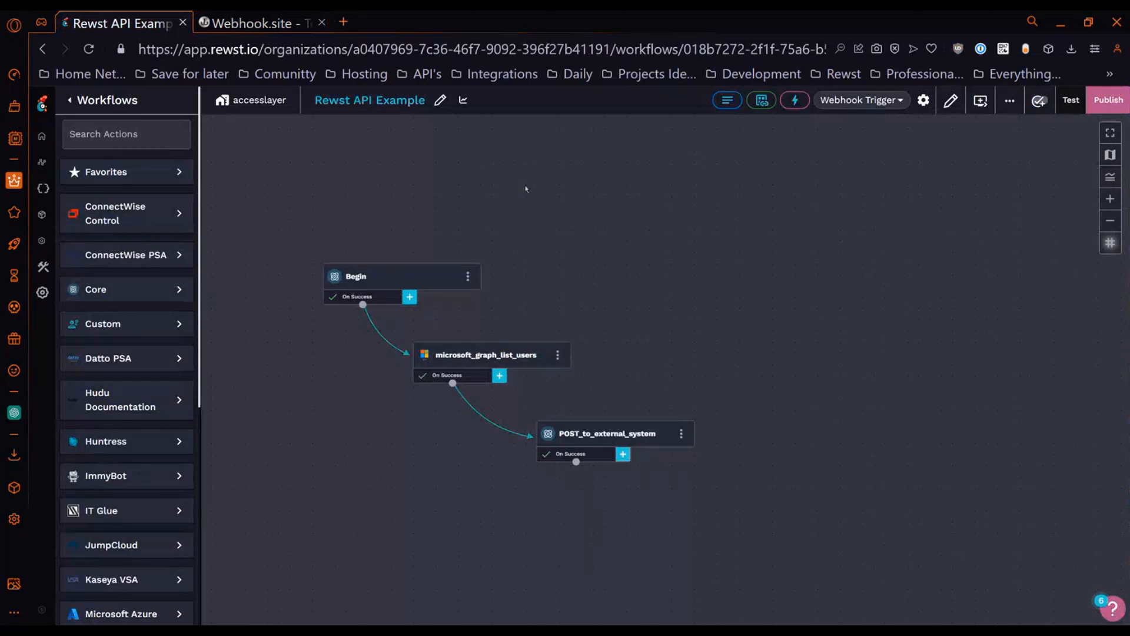
{"action": "mouse_move", "coordinate": [1054, 374]}
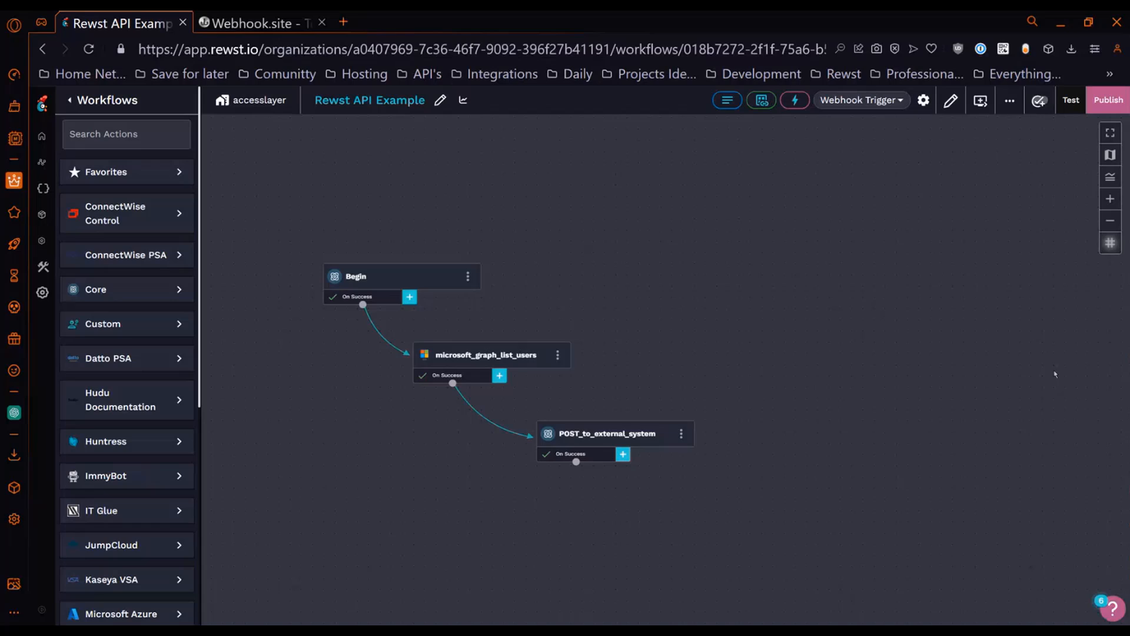
{"action": "mouse_move", "coordinate": [1036, 229]}
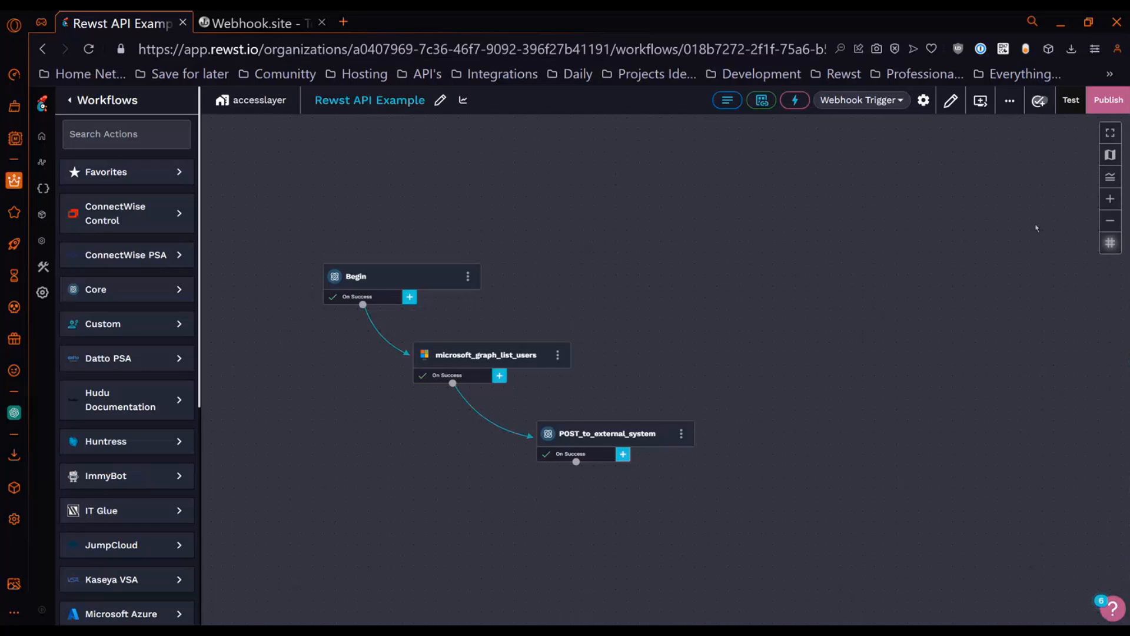
{"action": "mouse_move", "coordinate": [617, 532]}
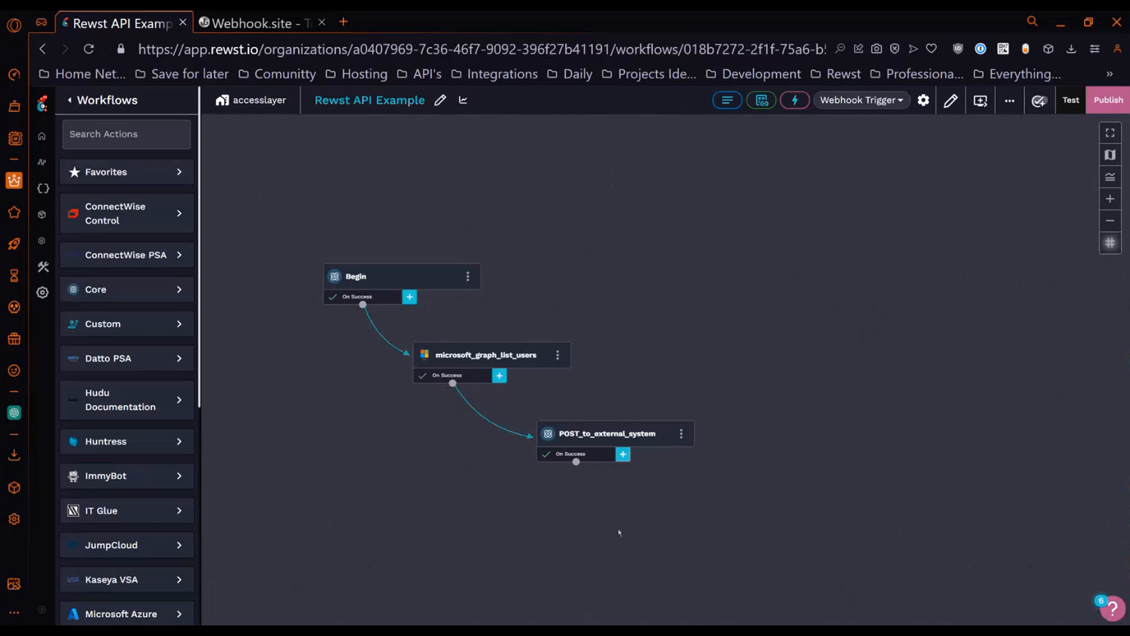
{"action": "mouse_move", "coordinate": [472, 317]}
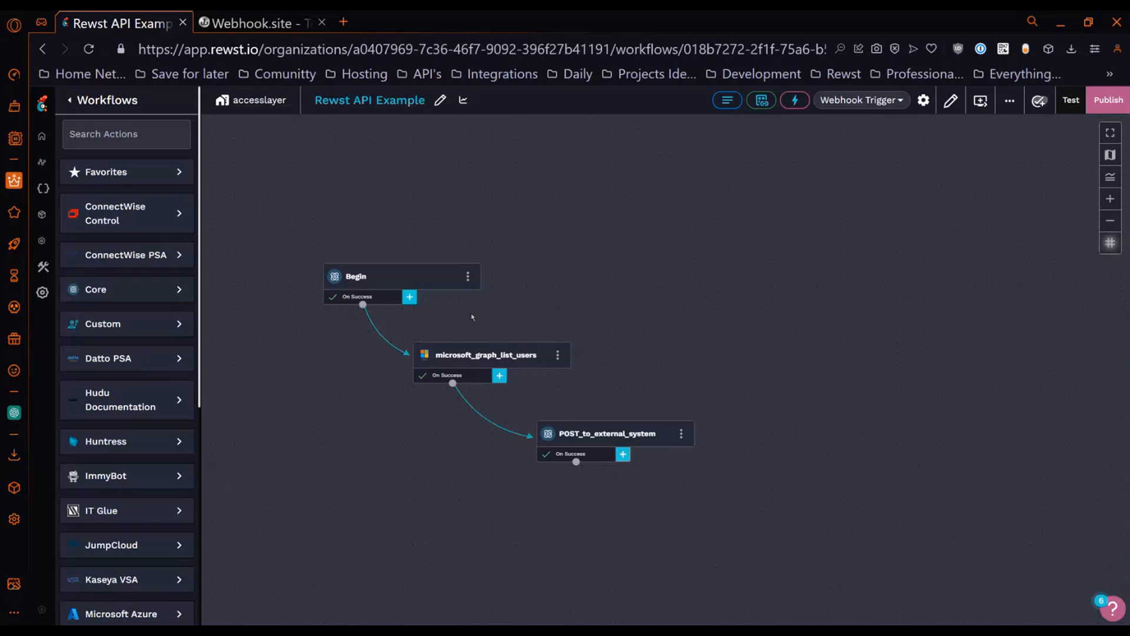
{"action": "mouse_move", "coordinate": [466, 366]}
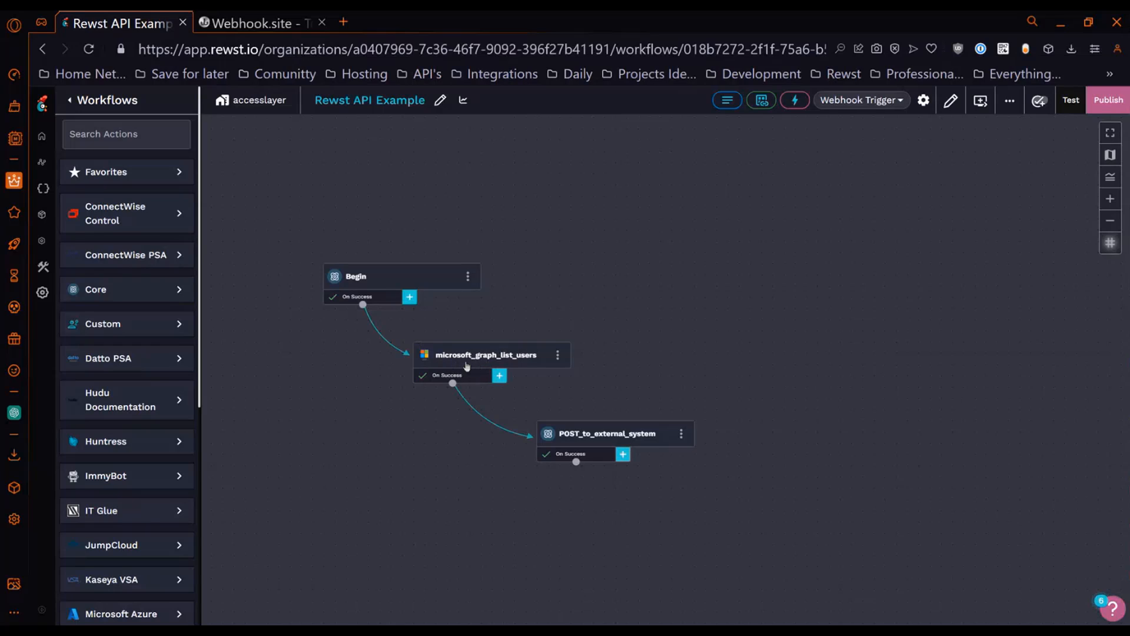
{"action": "mouse_move", "coordinate": [519, 367]}
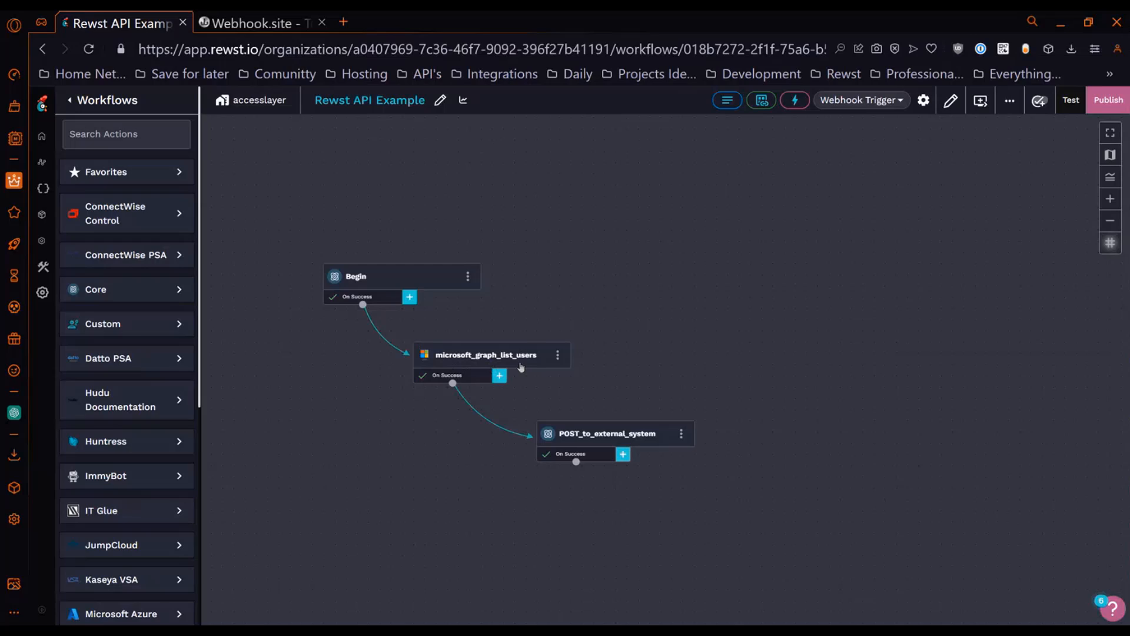
{"action": "mouse_move", "coordinate": [963, 267]}
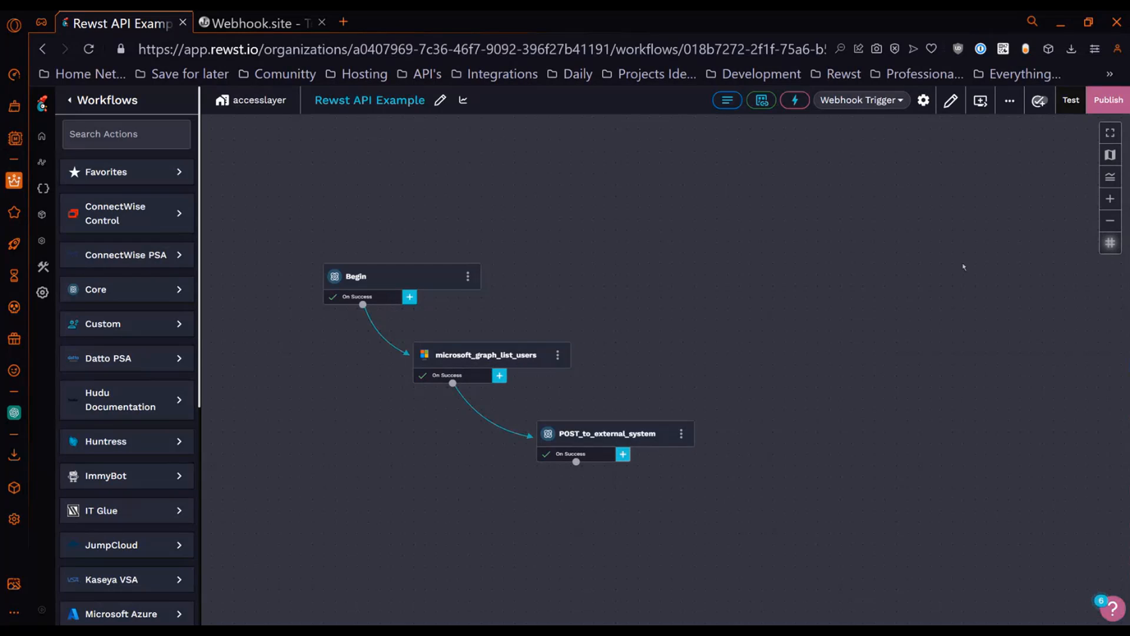
{"action": "mouse_move", "coordinate": [859, 407]}
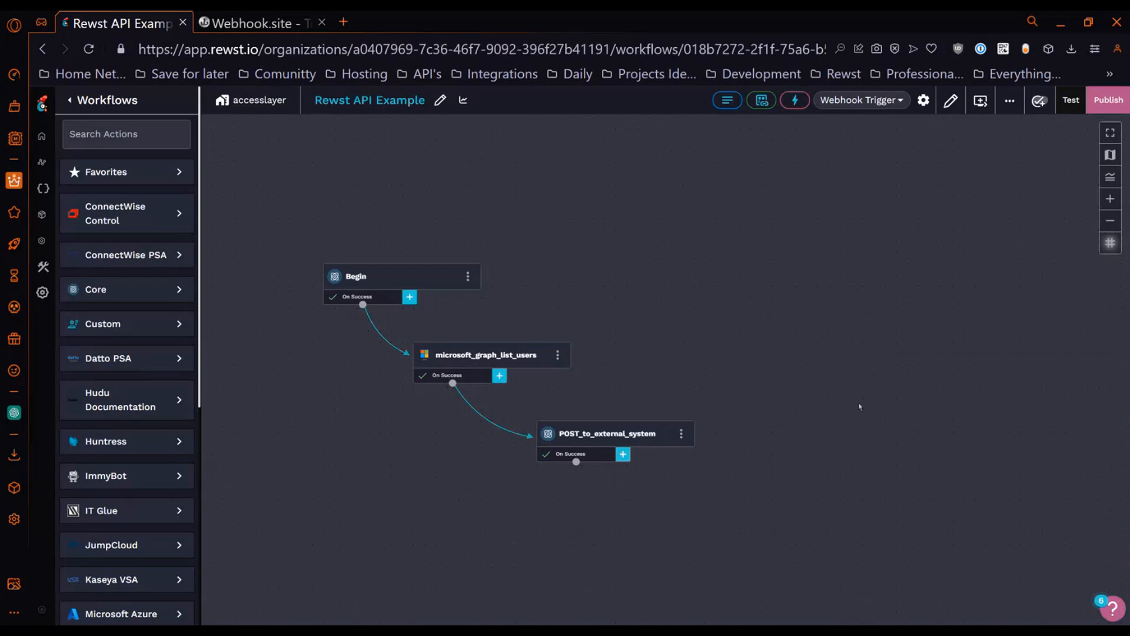
{"action": "mouse_move", "coordinate": [709, 506]}
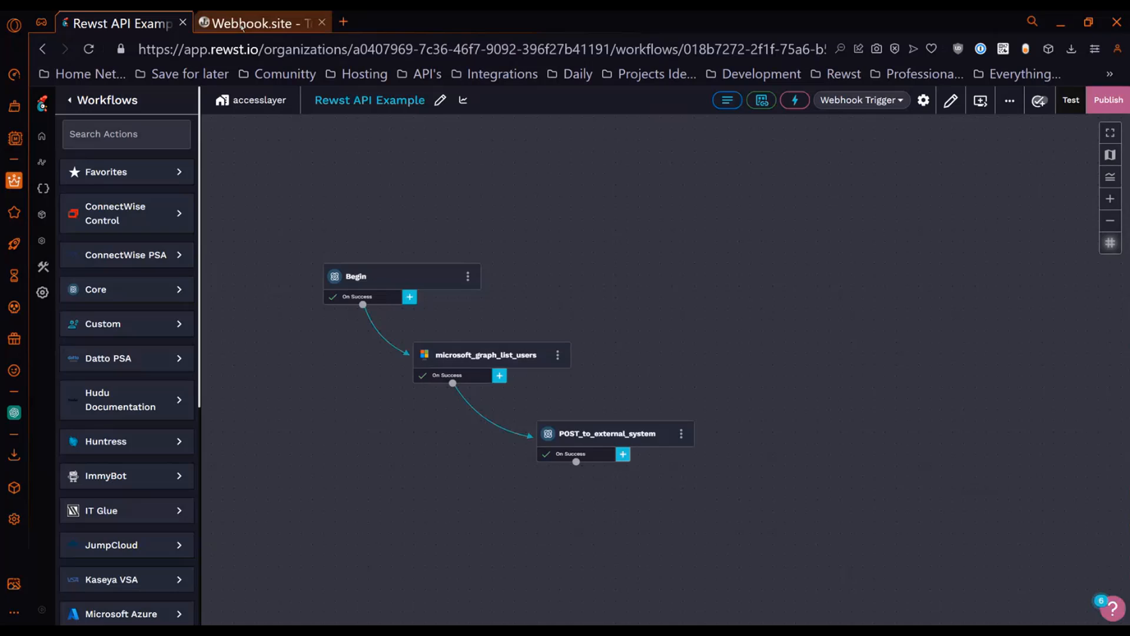
{"action": "left_click", "coordinate": [260, 23]}
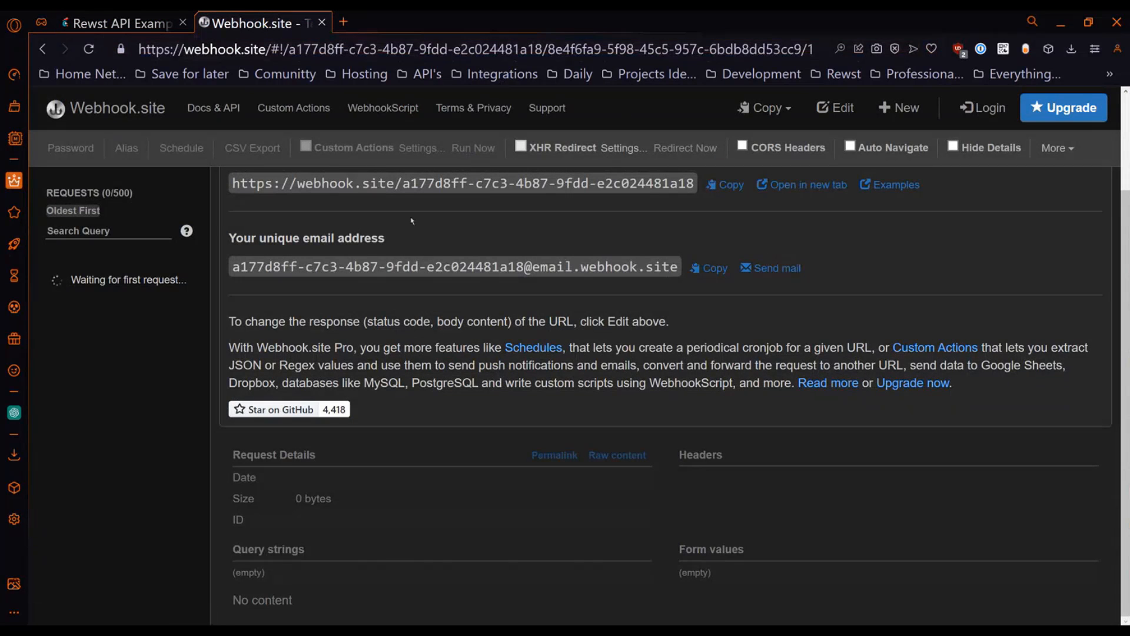
{"action": "mouse_move", "coordinate": [292, 107]}
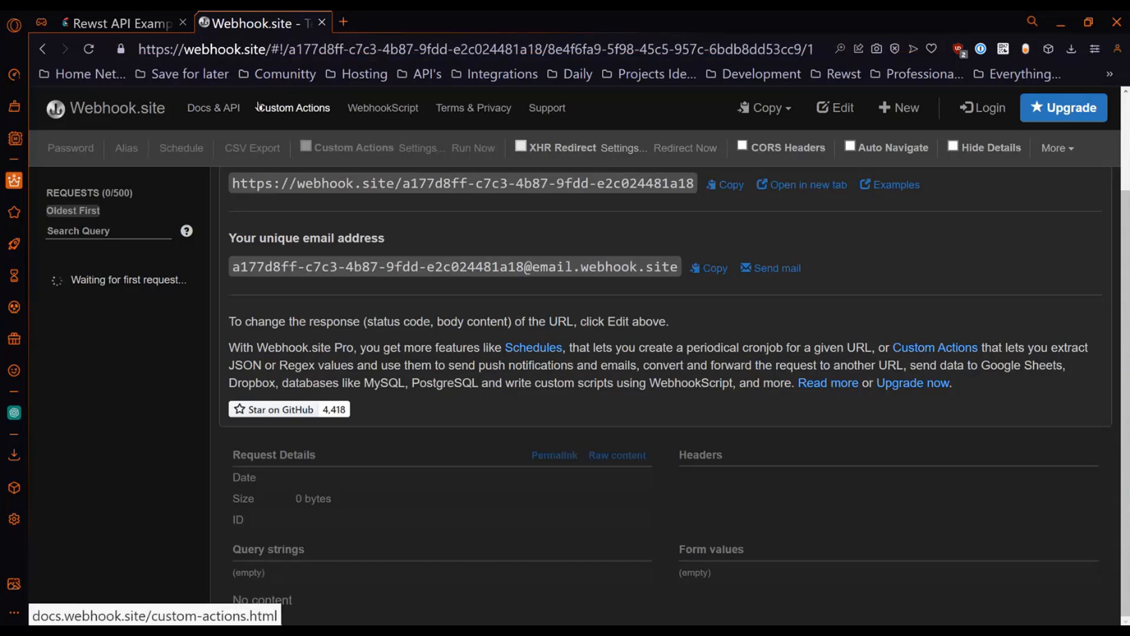
{"action": "mouse_move", "coordinate": [153, 232]}
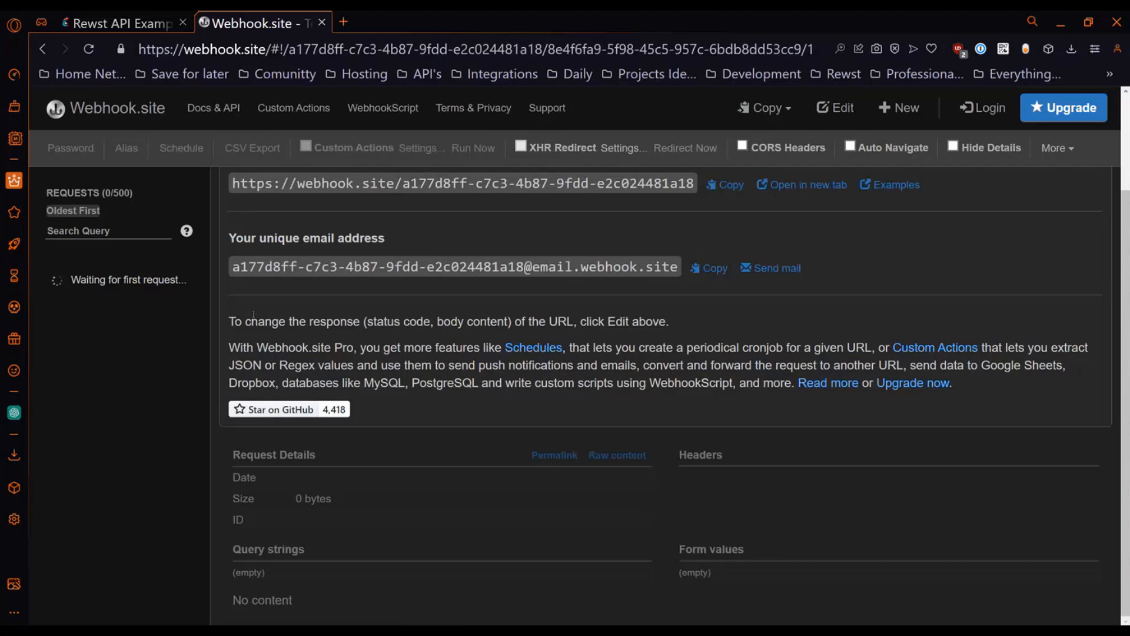
{"action": "mouse_move", "coordinate": [799, 293]}
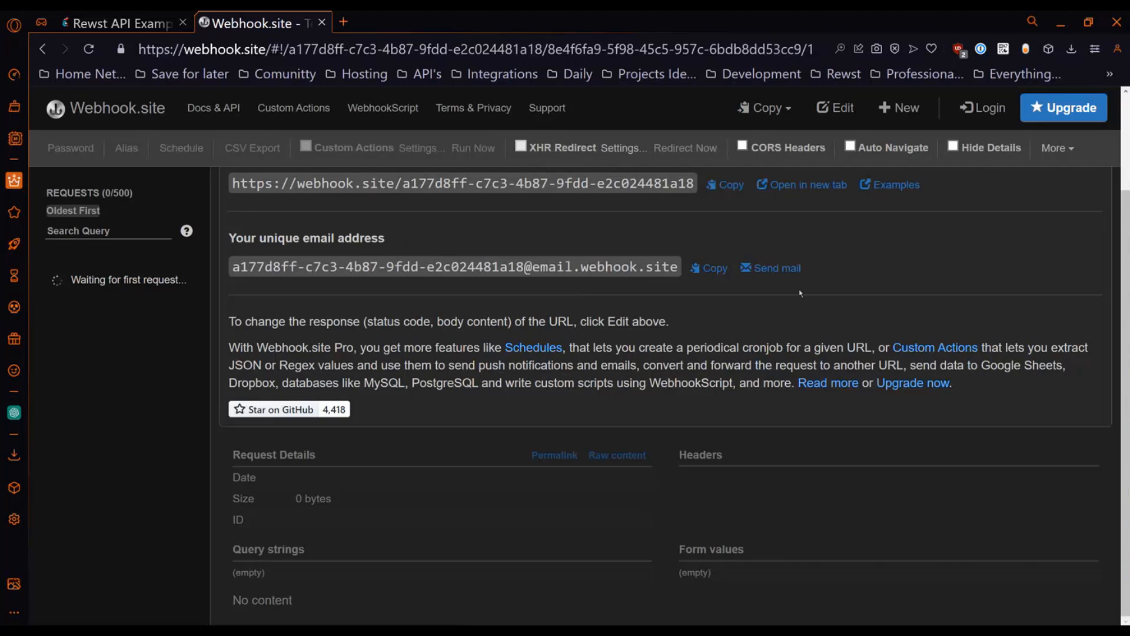
{"action": "left_click", "coordinate": [119, 23]}
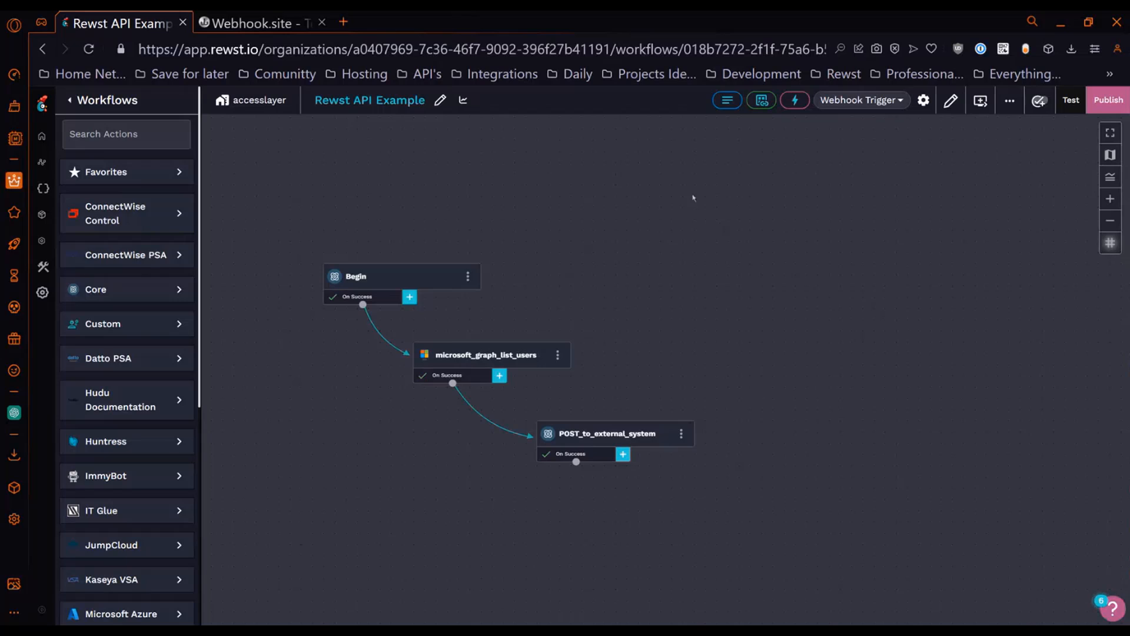
{"action": "mouse_move", "coordinate": [845, 112]}
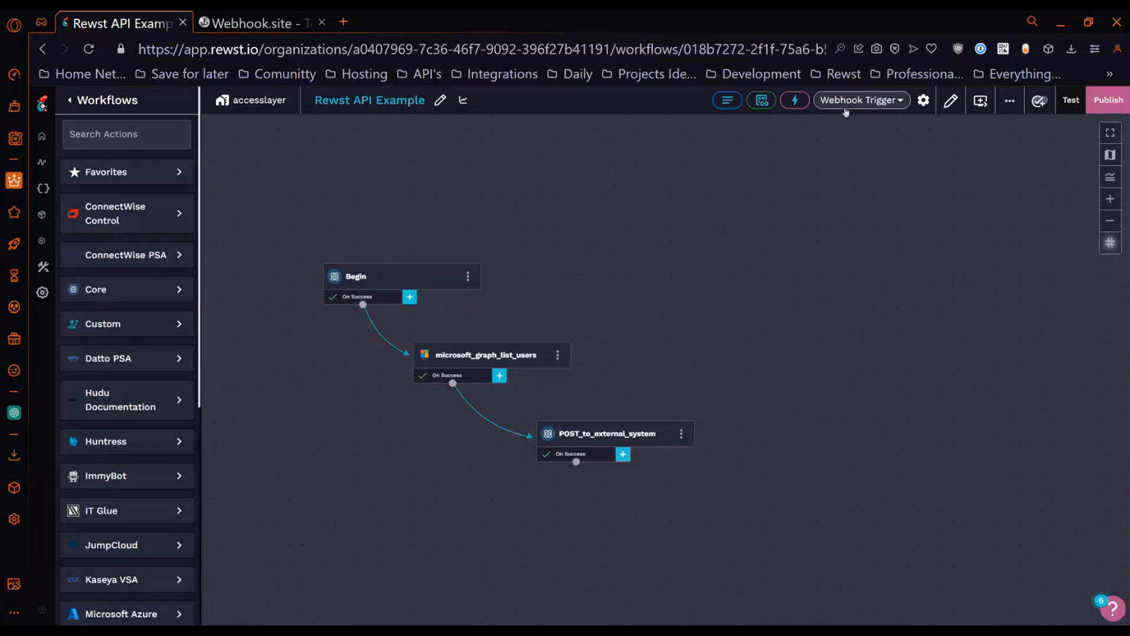
Set the trigger type to Core - Webhook and review the form down to Allowed Methods.
{"action": "left_click", "coordinate": [859, 101]}
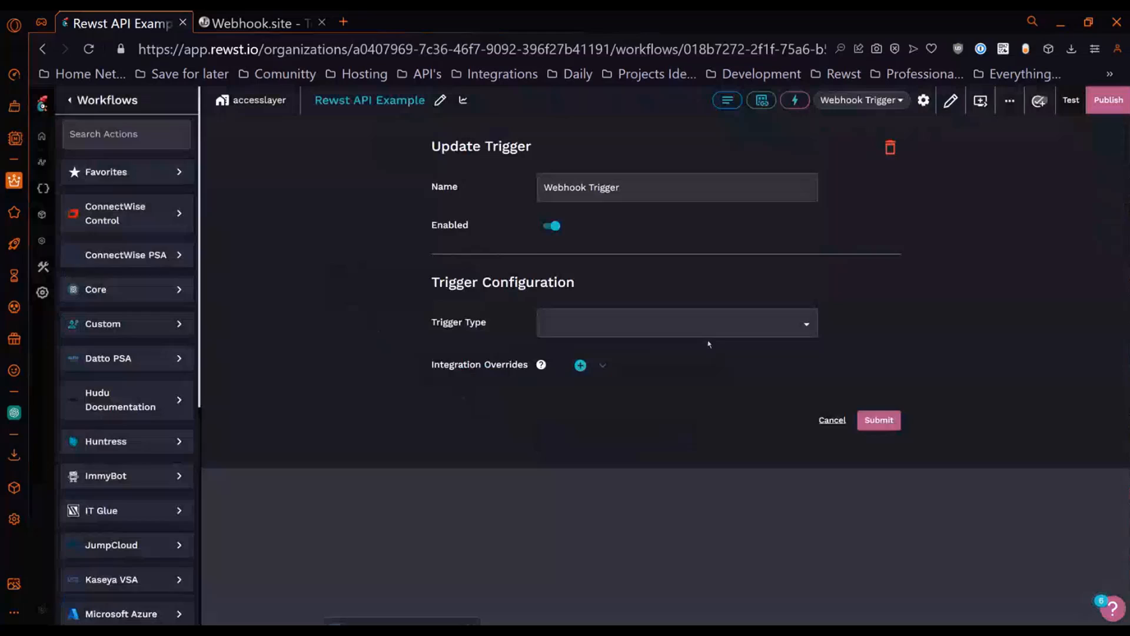
{"action": "left_click", "coordinate": [674, 323]}
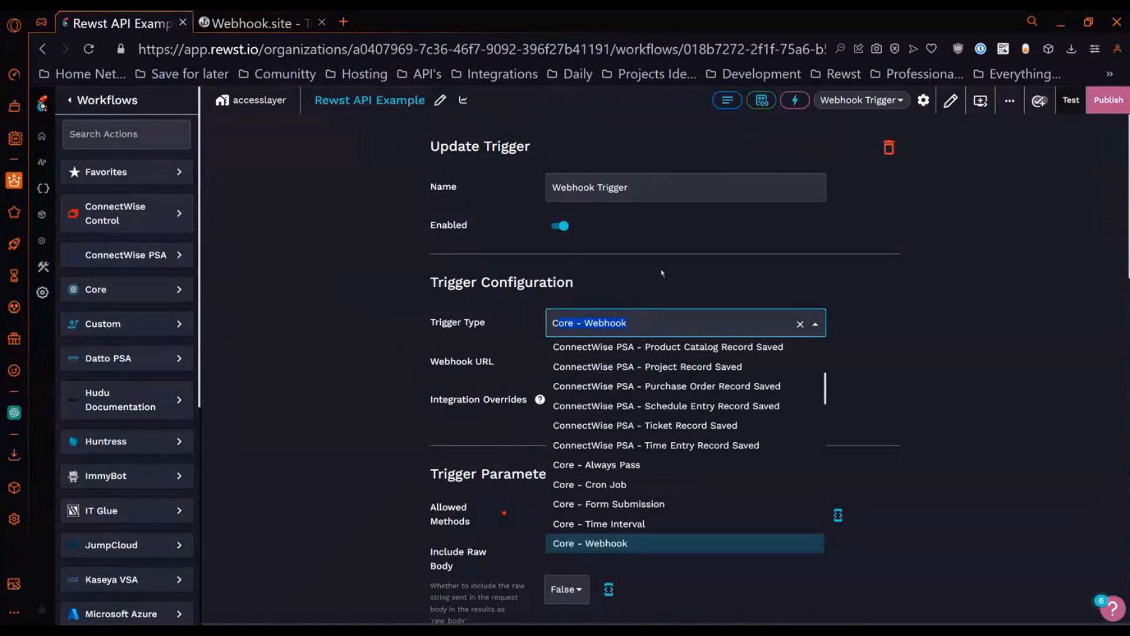
{"action": "left_click", "coordinate": [590, 543]}
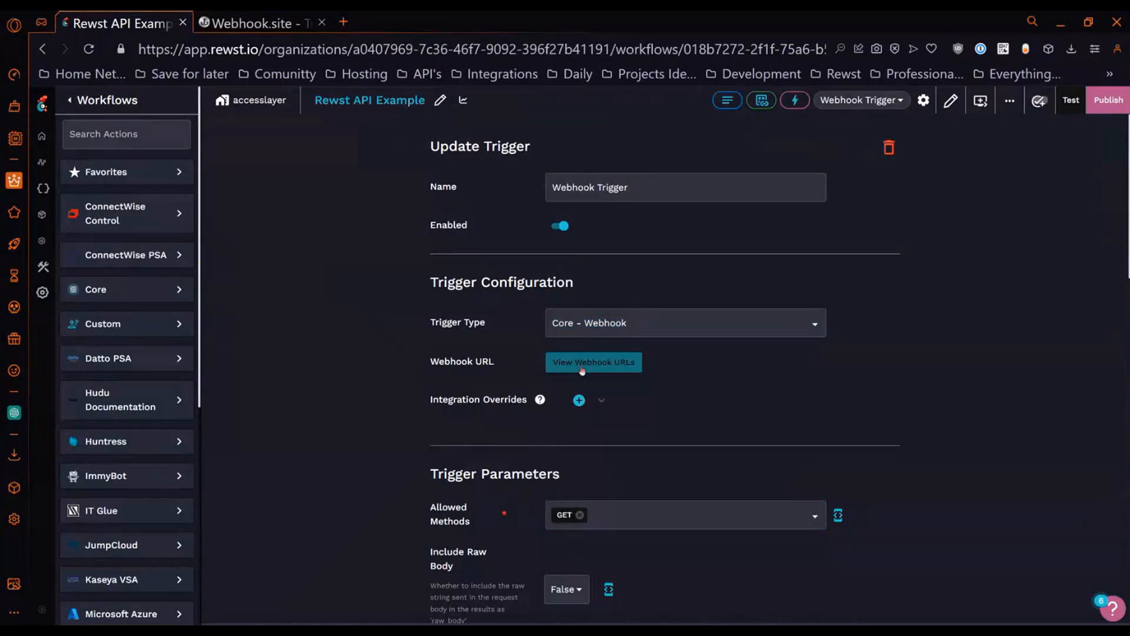
{"action": "scroll", "scroll_direction": "down", "scroll_amount": 3}
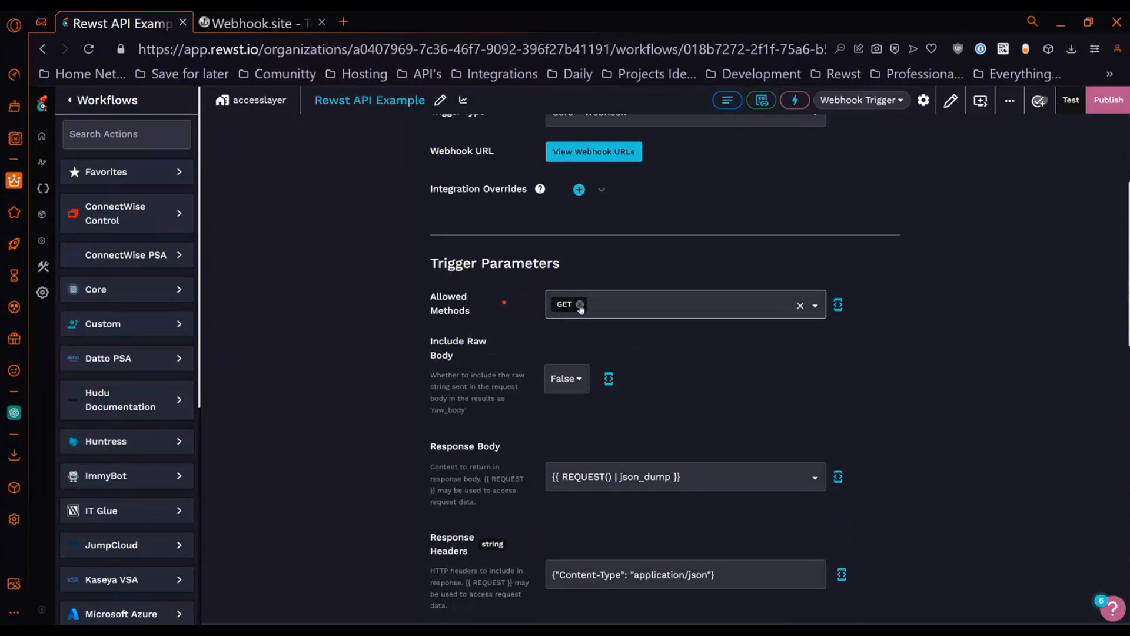
{"action": "scroll", "scroll_direction": "down", "scroll_amount": 3}
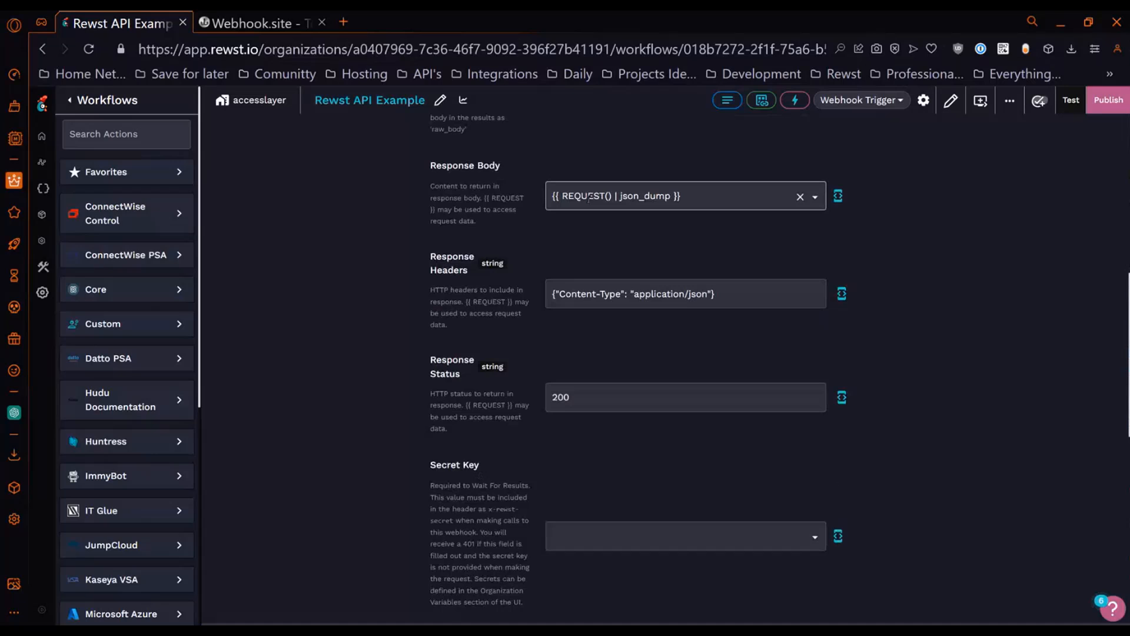
{"action": "scroll", "scroll_direction": "down", "scroll_amount": 3}
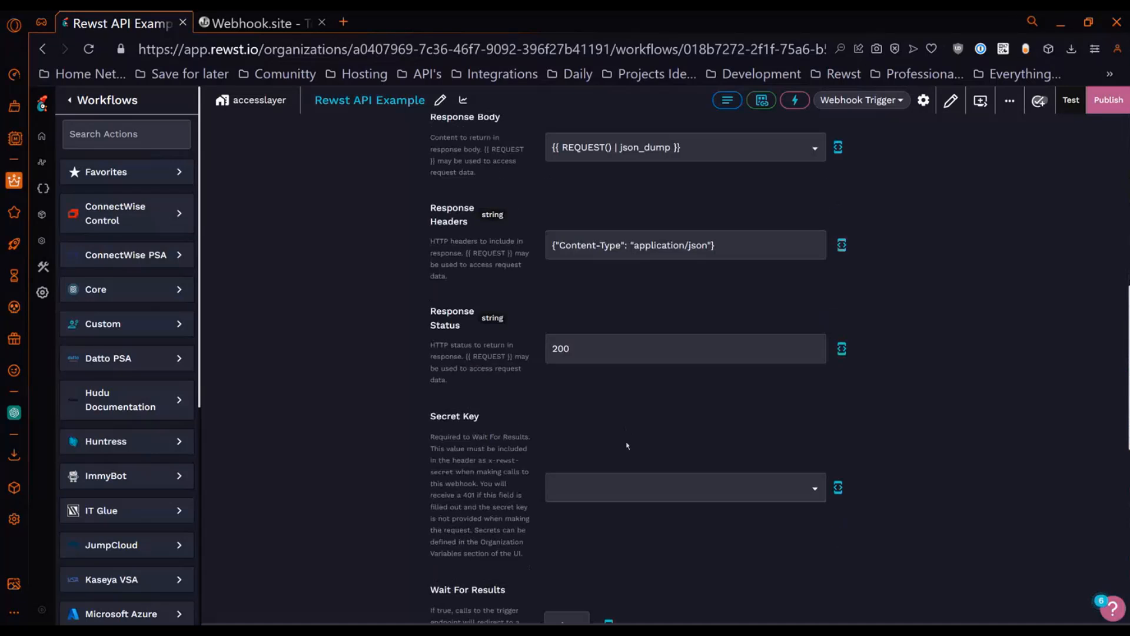
{"action": "scroll", "scroll_direction": "down", "scroll_amount": 3}
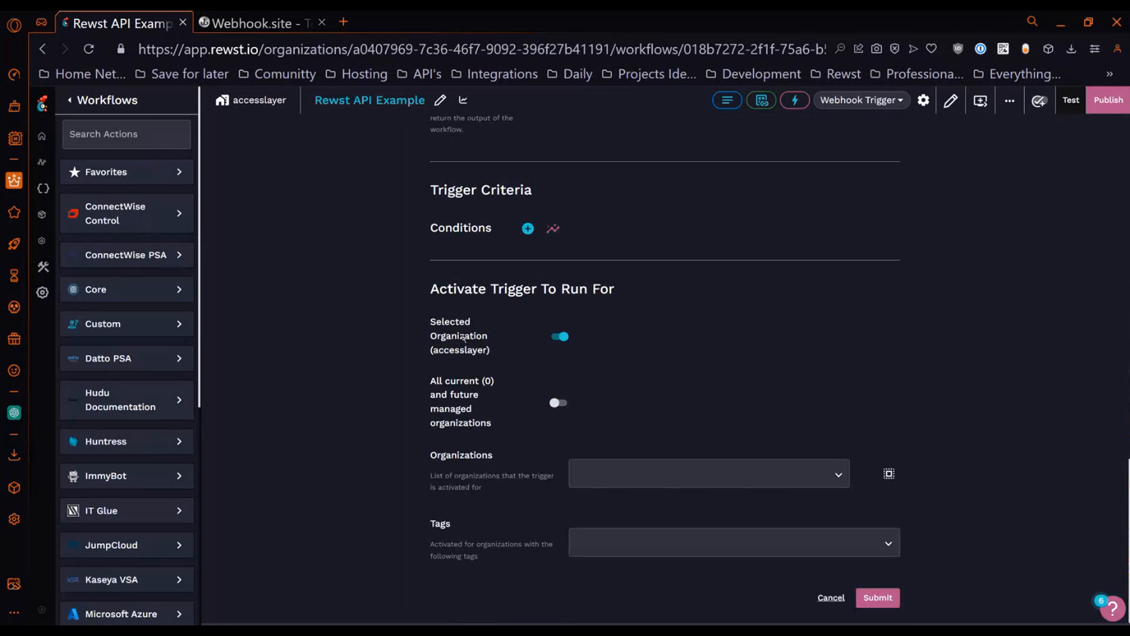
{"action": "scroll", "scroll_direction": "up", "scroll_amount": 3}
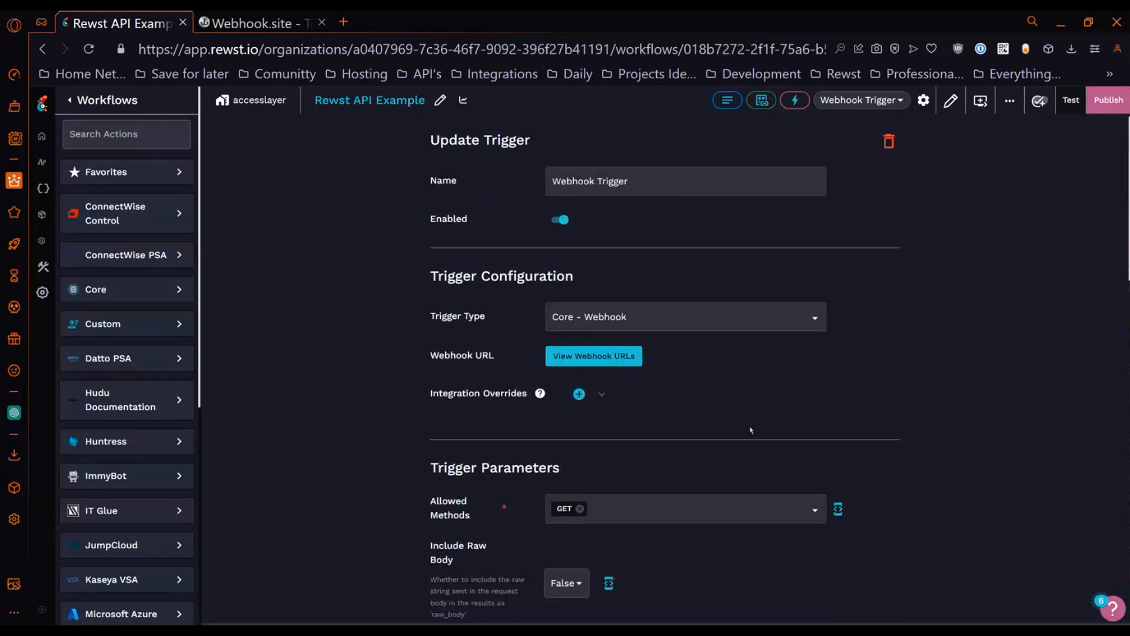
Call the webhook URL in a new tab, then check Webhook.site for the received POST.
{"action": "left_click", "coordinate": [593, 356]}
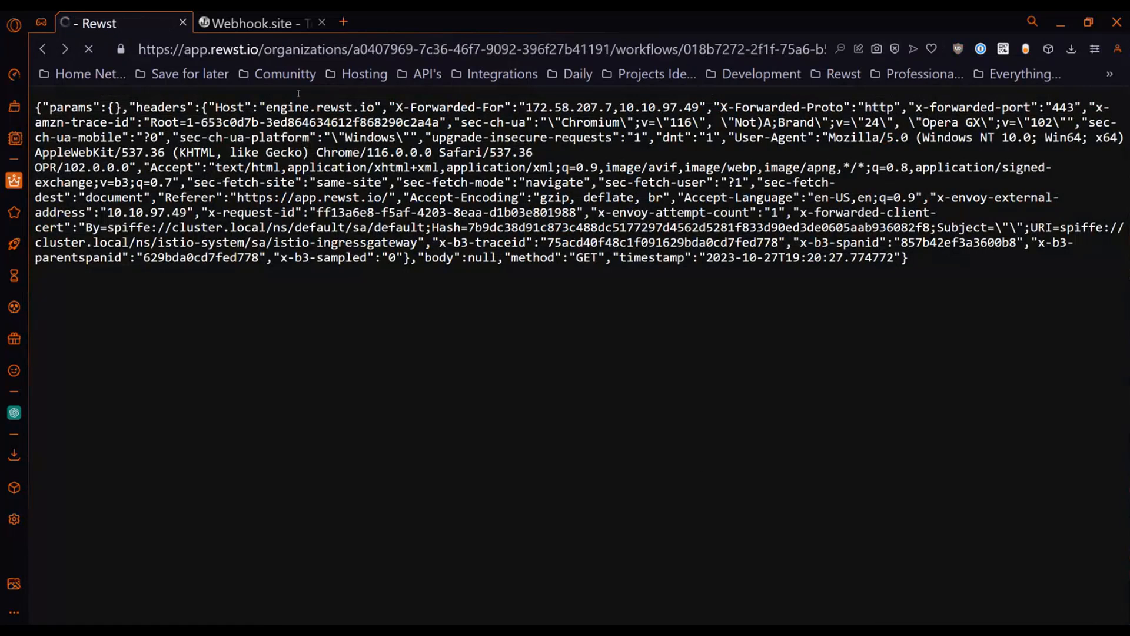
{"action": "left_click", "coordinate": [254, 23]}
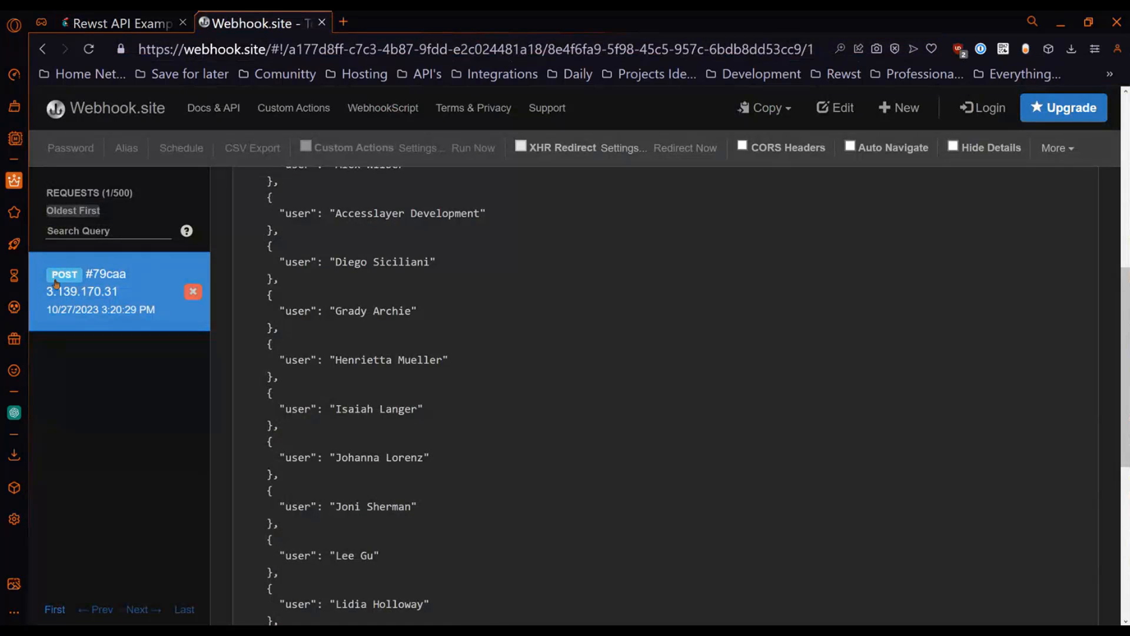
Scroll through the received POST body listing users' display names.
{"action": "scroll", "scroll_direction": "up", "scroll_amount": 3}
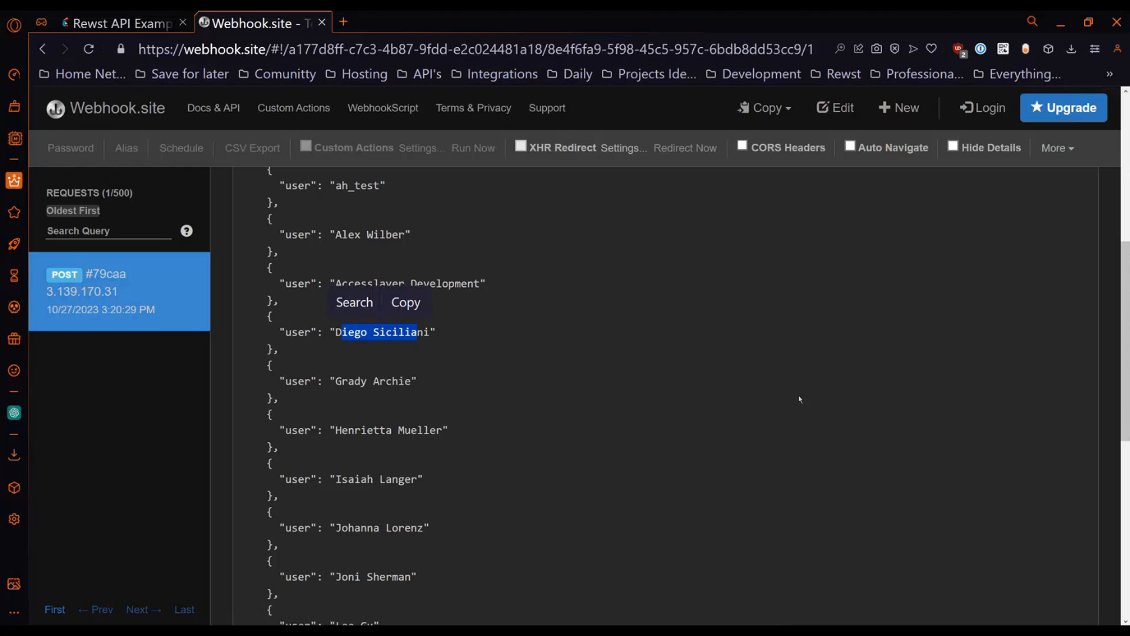
{"action": "mouse_move", "coordinate": [732, 412]}
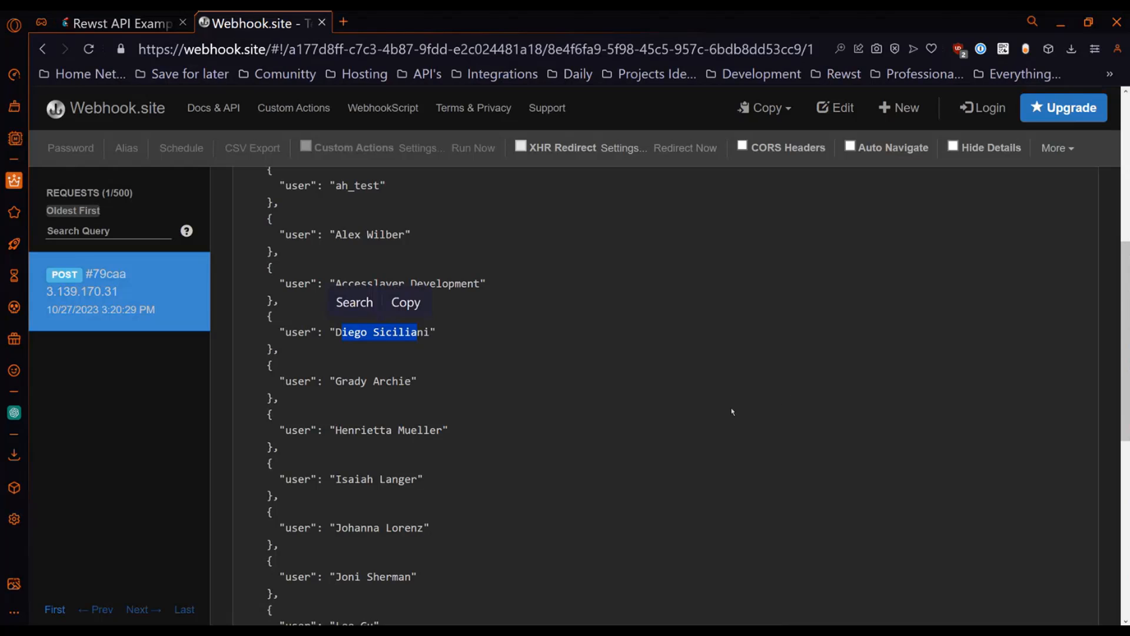
{"action": "mouse_move", "coordinate": [803, 423]}
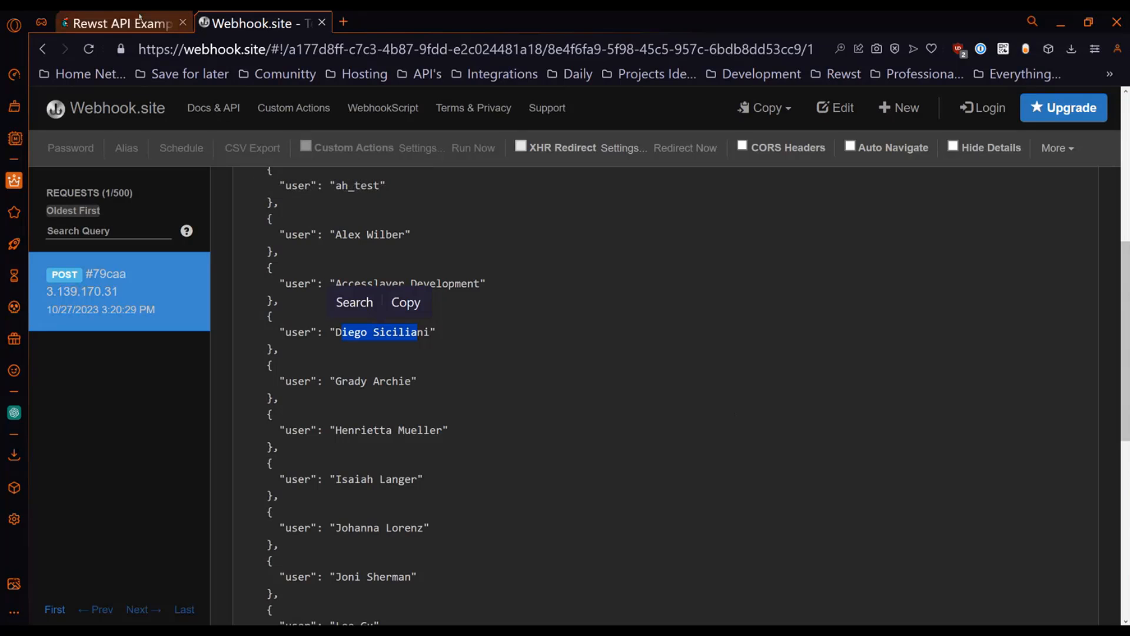
Review the microsoft_graph_list_users and POST_to_external_system task settings in Rewst.
{"action": "left_click", "coordinate": [119, 23]}
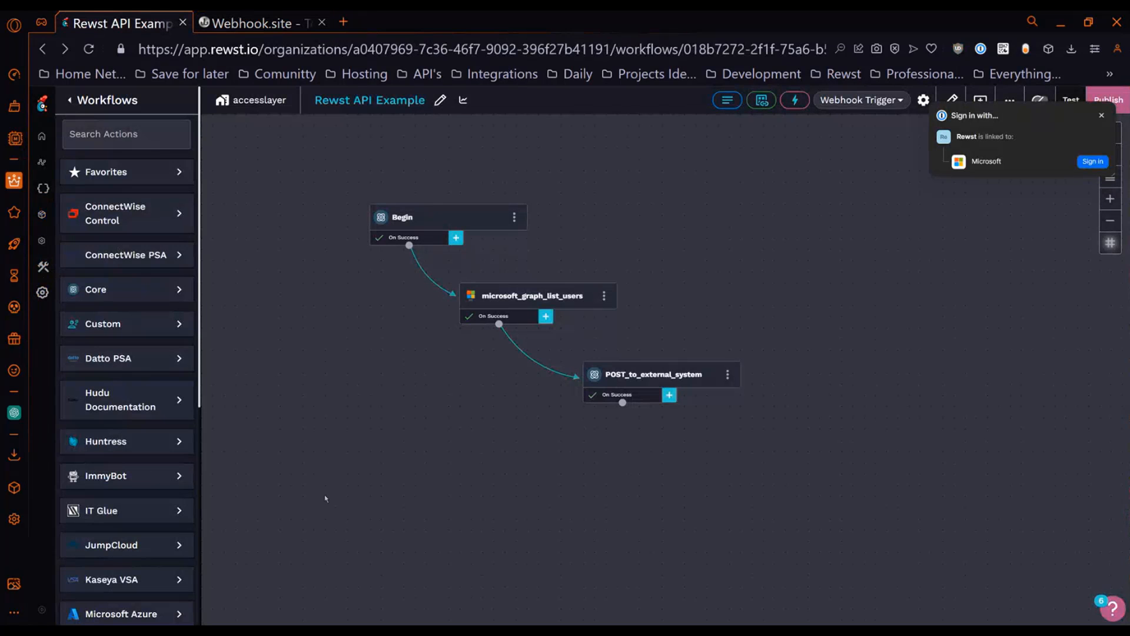
{"action": "mouse_move", "coordinate": [602, 373]}
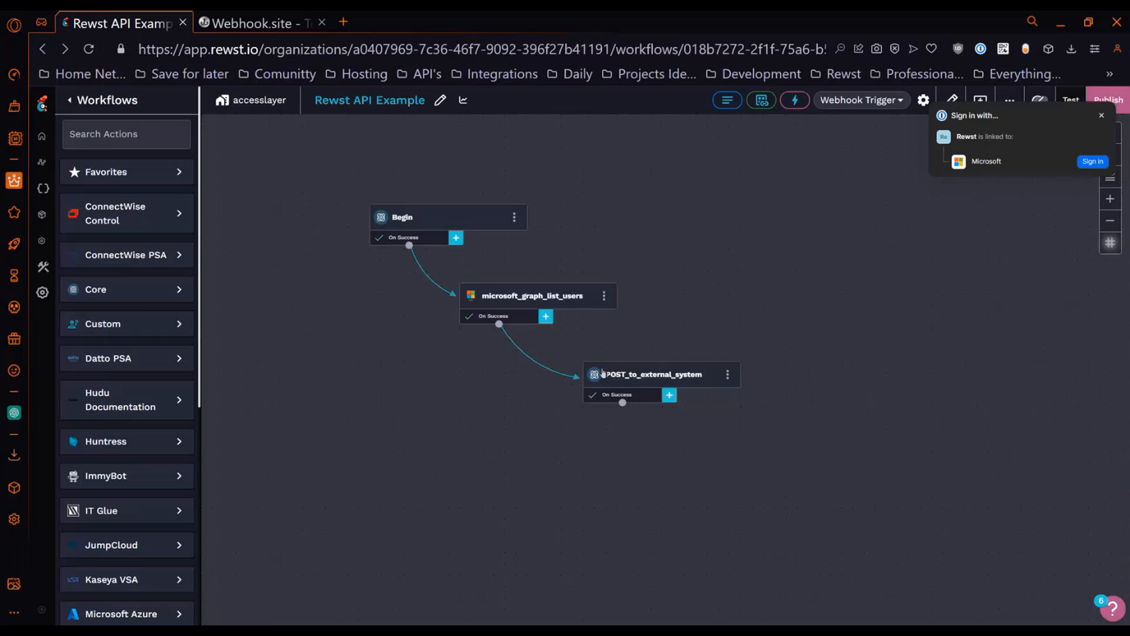
{"action": "mouse_move", "coordinate": [645, 402]}
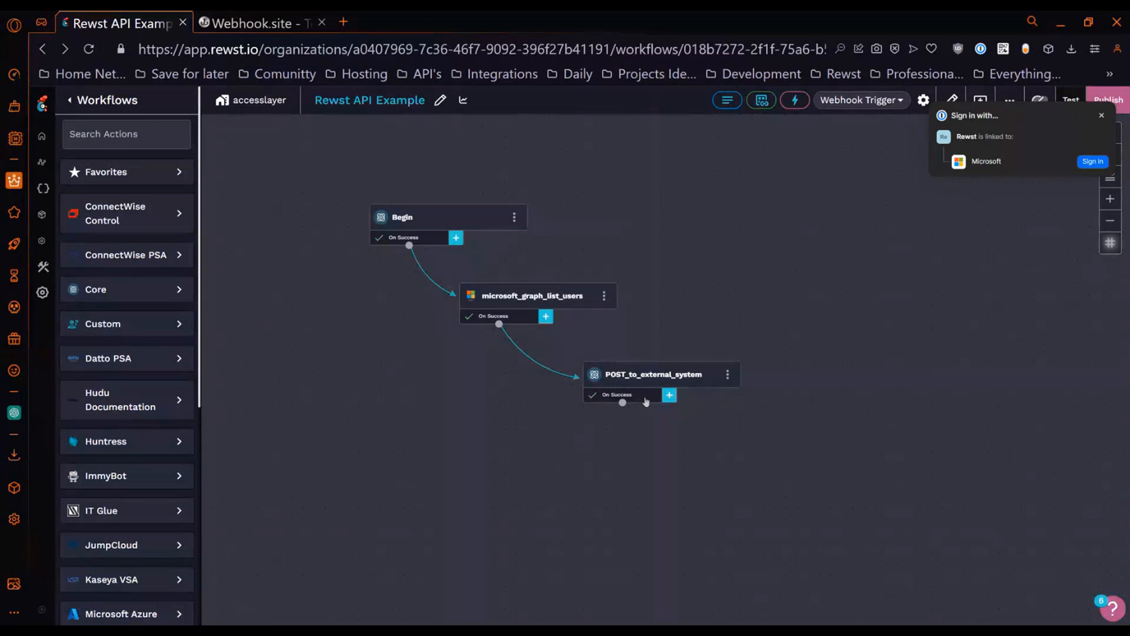
{"action": "mouse_move", "coordinate": [637, 397]}
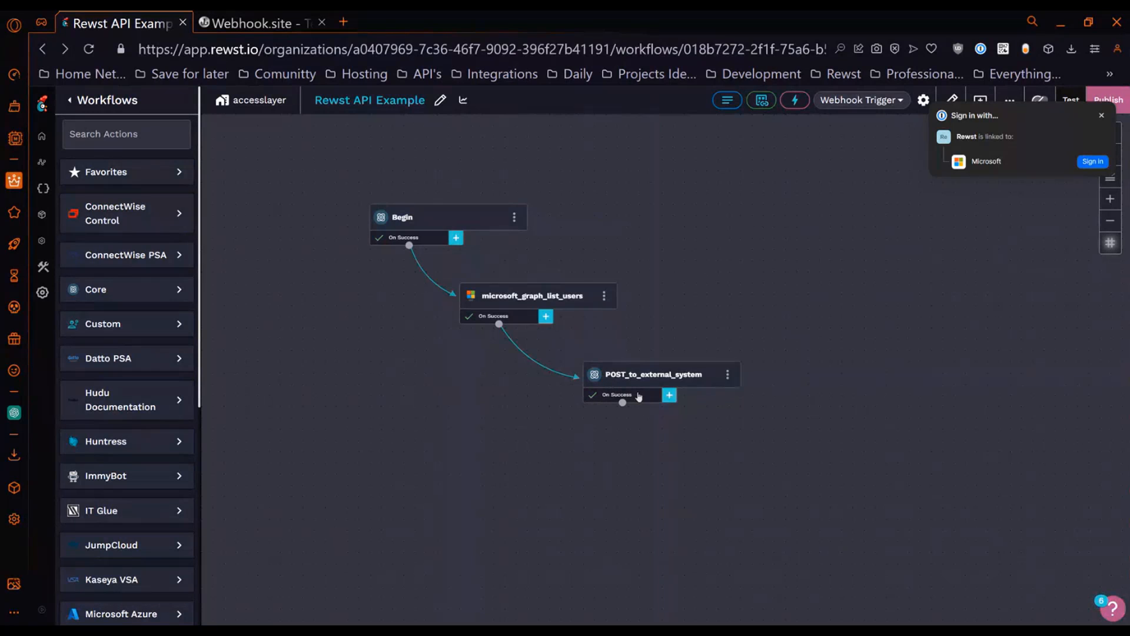
{"action": "left_click", "coordinate": [653, 374]}
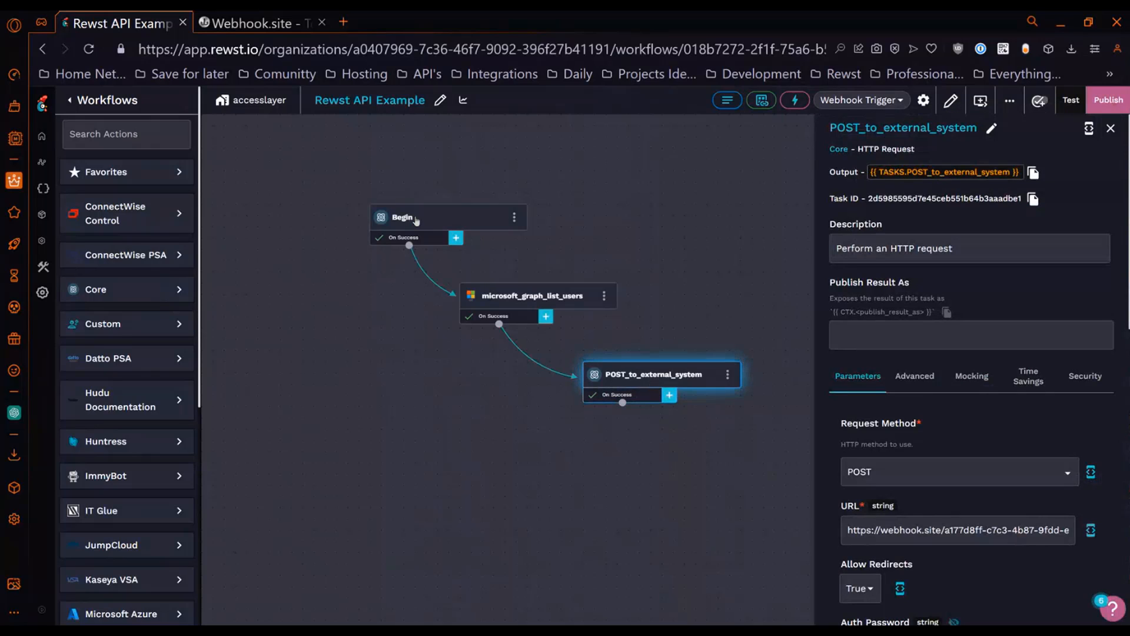
{"action": "mouse_move", "coordinate": [530, 297]}
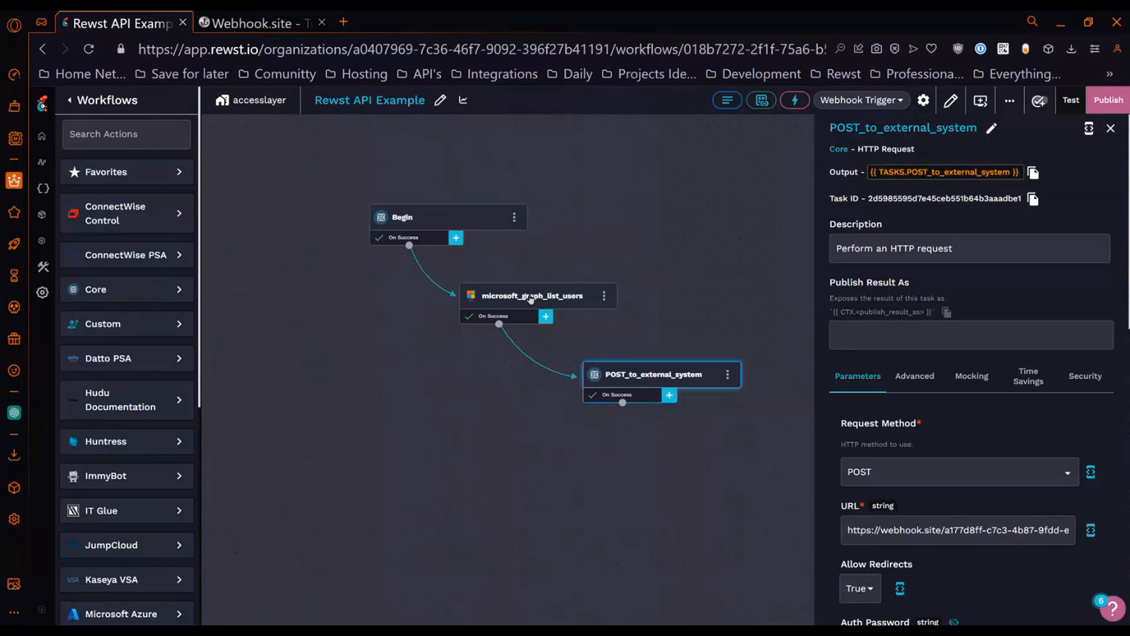
{"action": "left_click", "coordinate": [532, 295]}
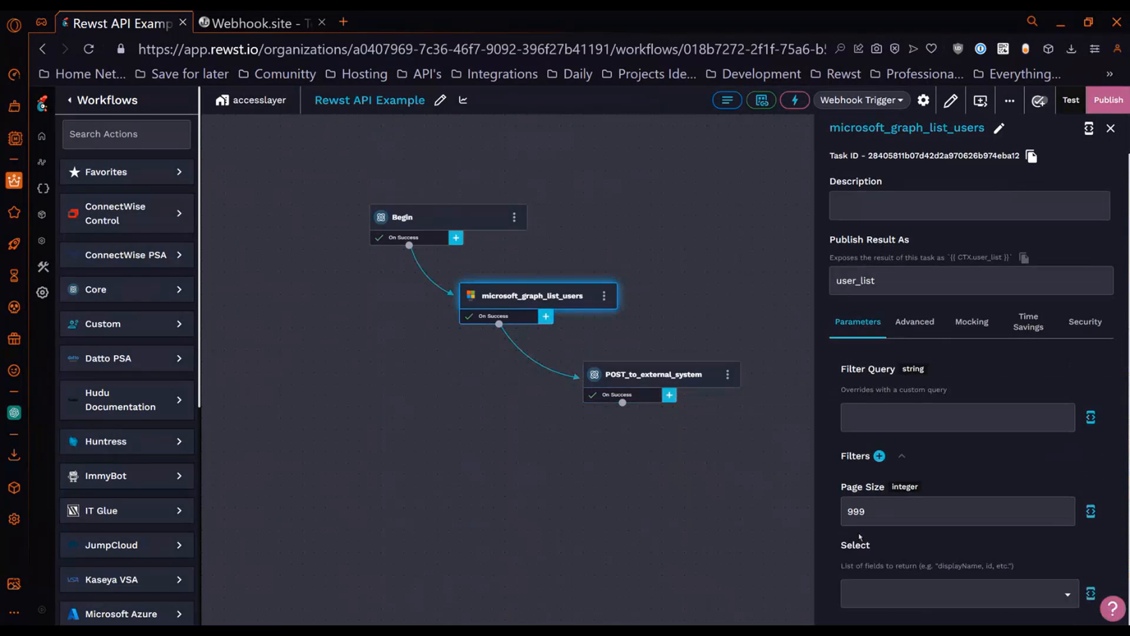
{"action": "left_click", "coordinate": [655, 374]}
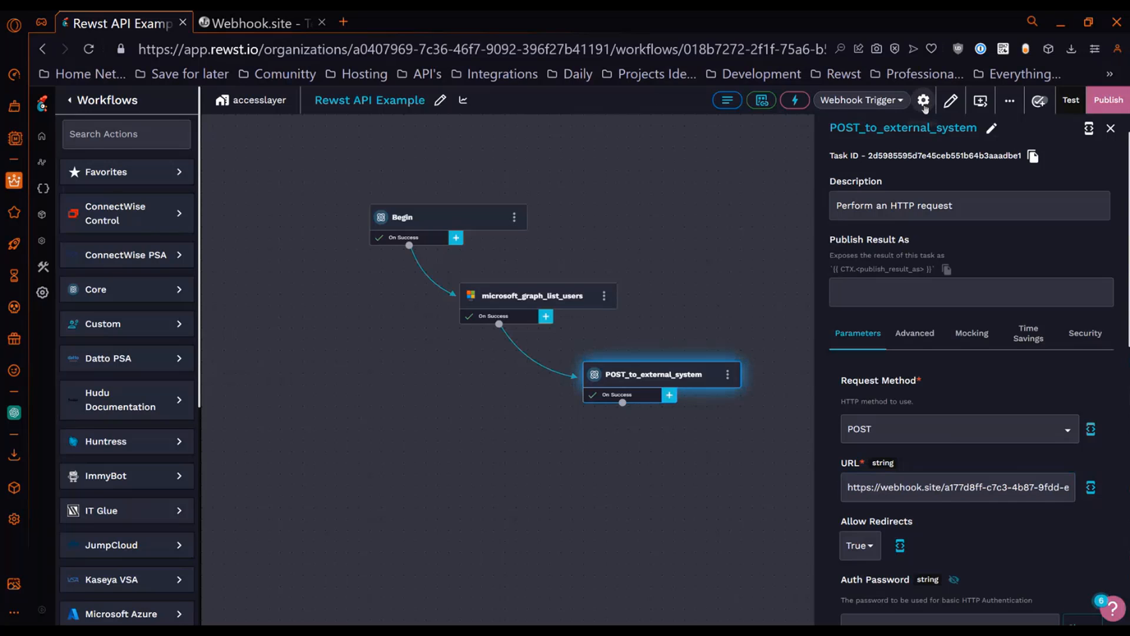
Add POST alongside GET in the webhook trigger's Allowed Methods.
{"action": "left_click", "coordinate": [924, 100]}
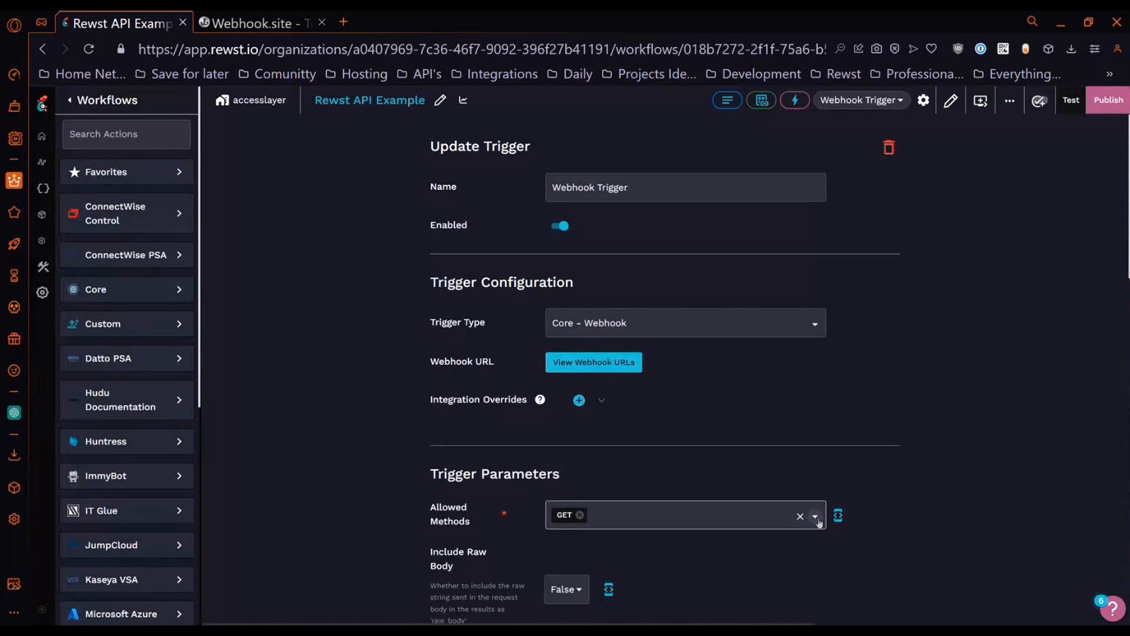
{"action": "left_click", "coordinate": [813, 514]}
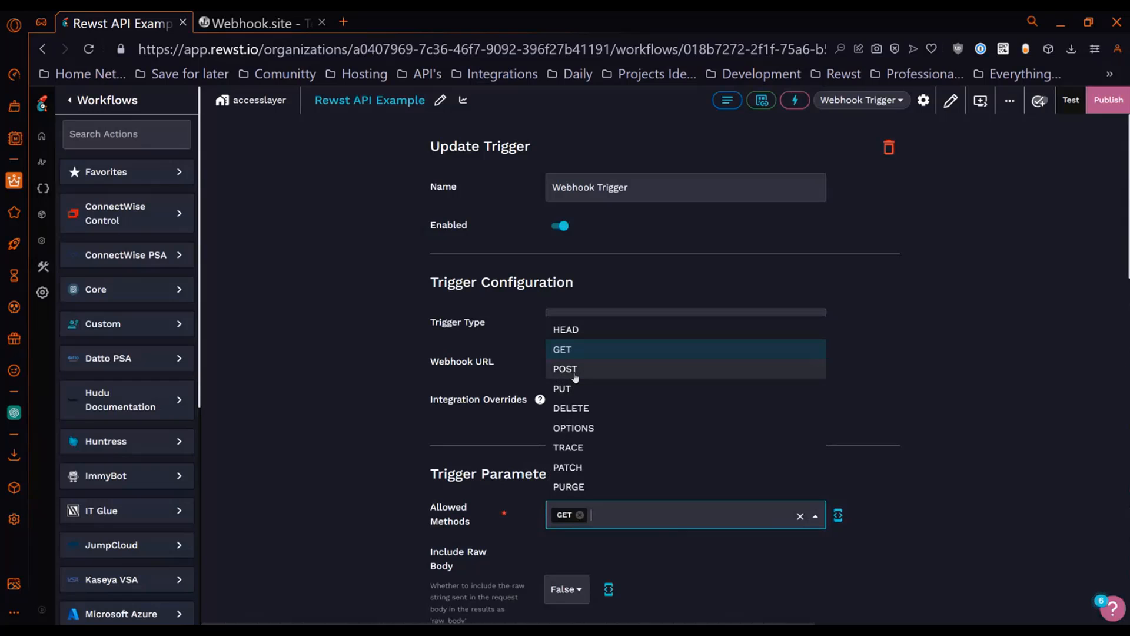
{"action": "left_click", "coordinate": [565, 368]}
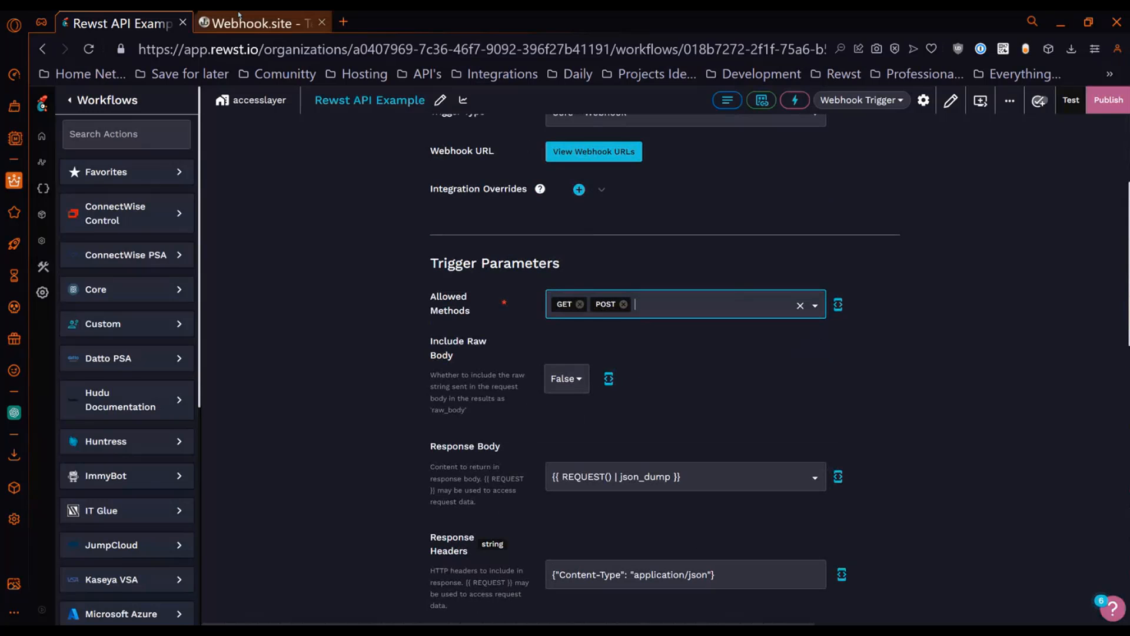
{"action": "left_click", "coordinate": [261, 23]}
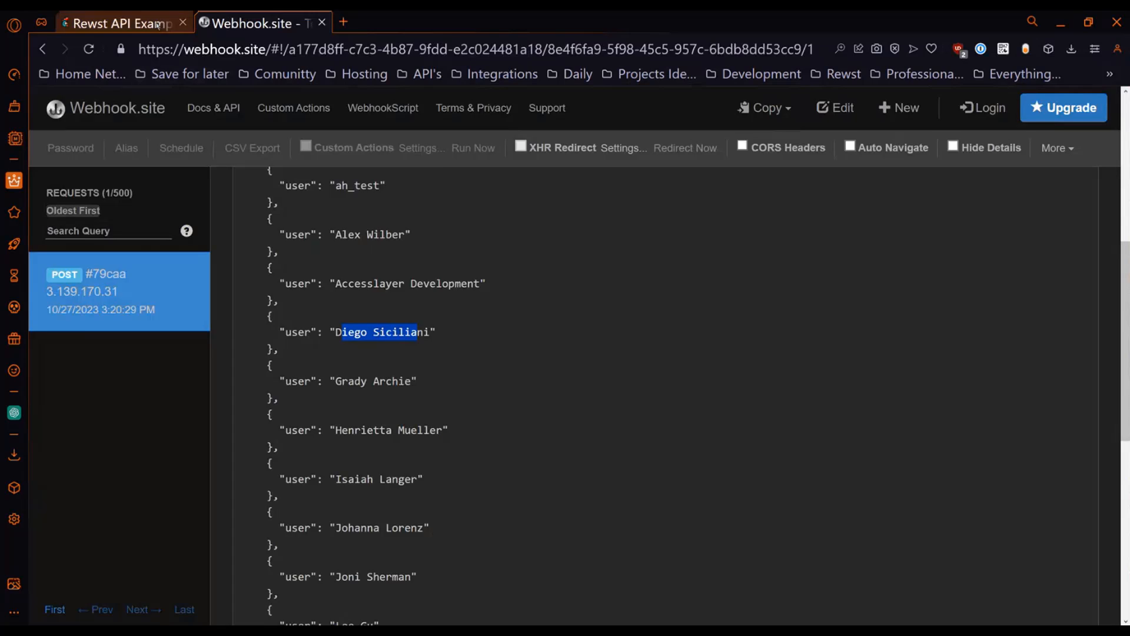
{"action": "left_click", "coordinate": [119, 23]}
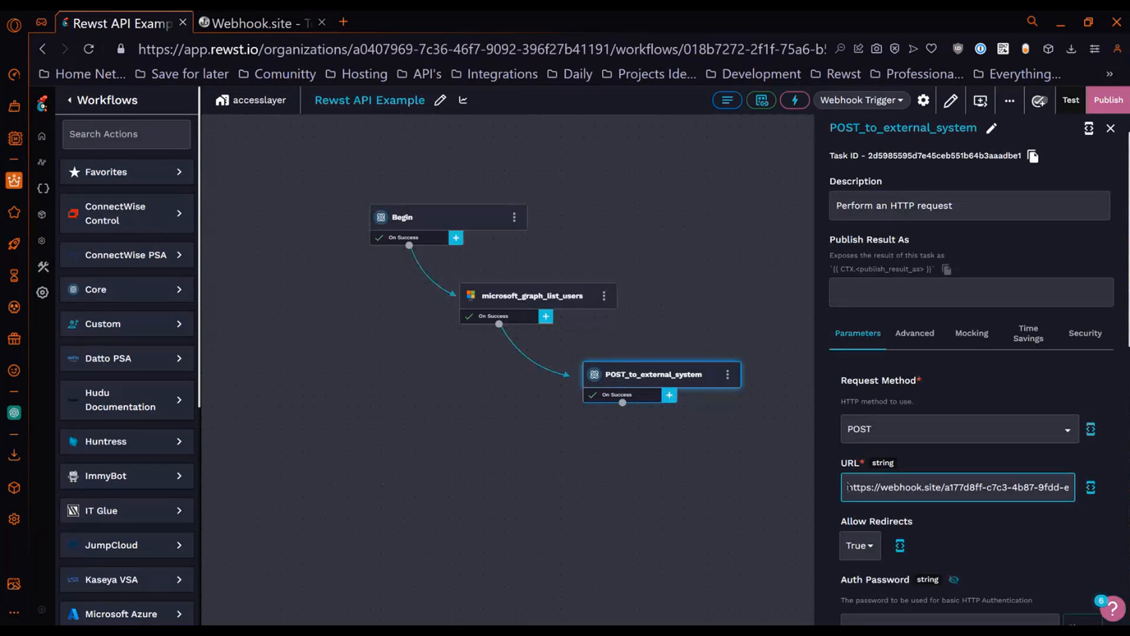
{"action": "scroll", "scroll_direction": "down", "scroll_amount": 3}
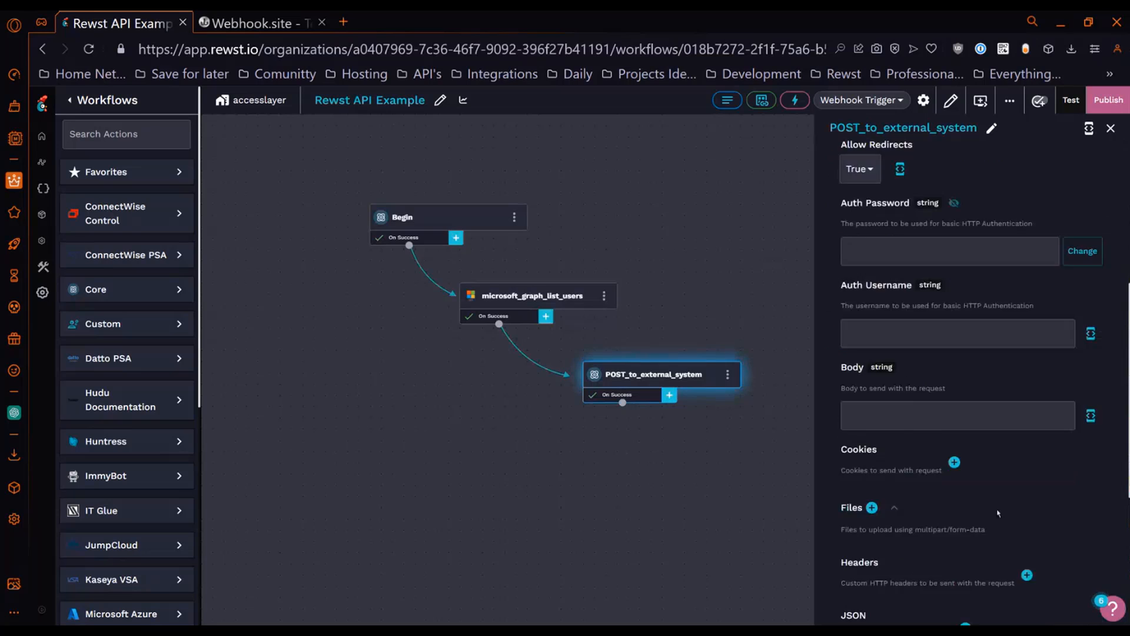
{"action": "scroll", "scroll_direction": "down", "scroll_amount": 3}
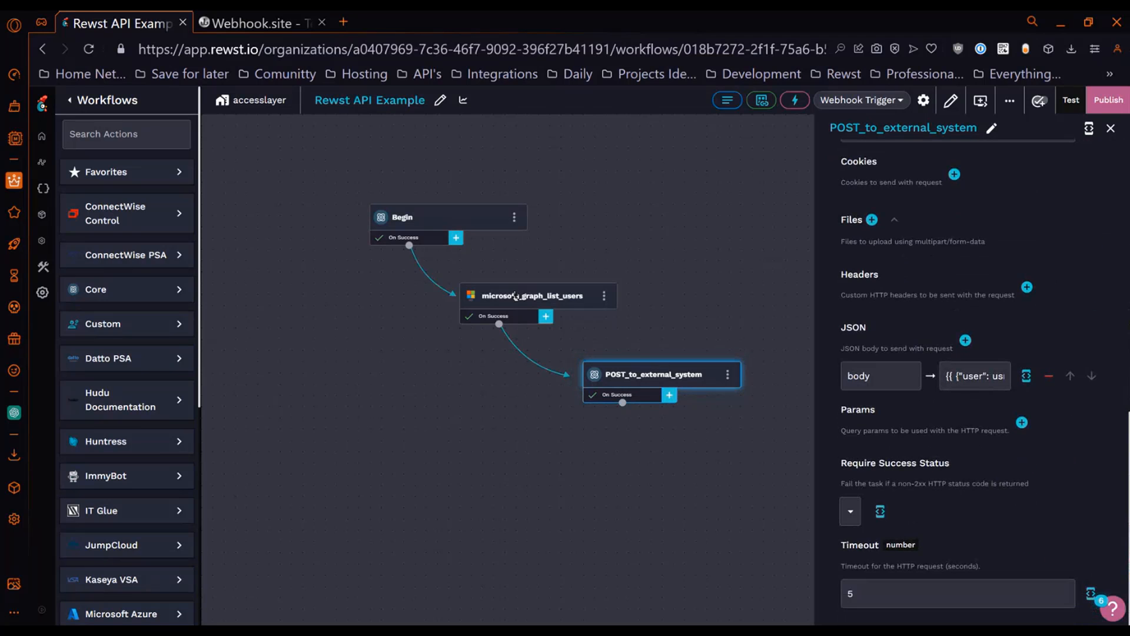
{"action": "left_click", "coordinate": [1025, 376]}
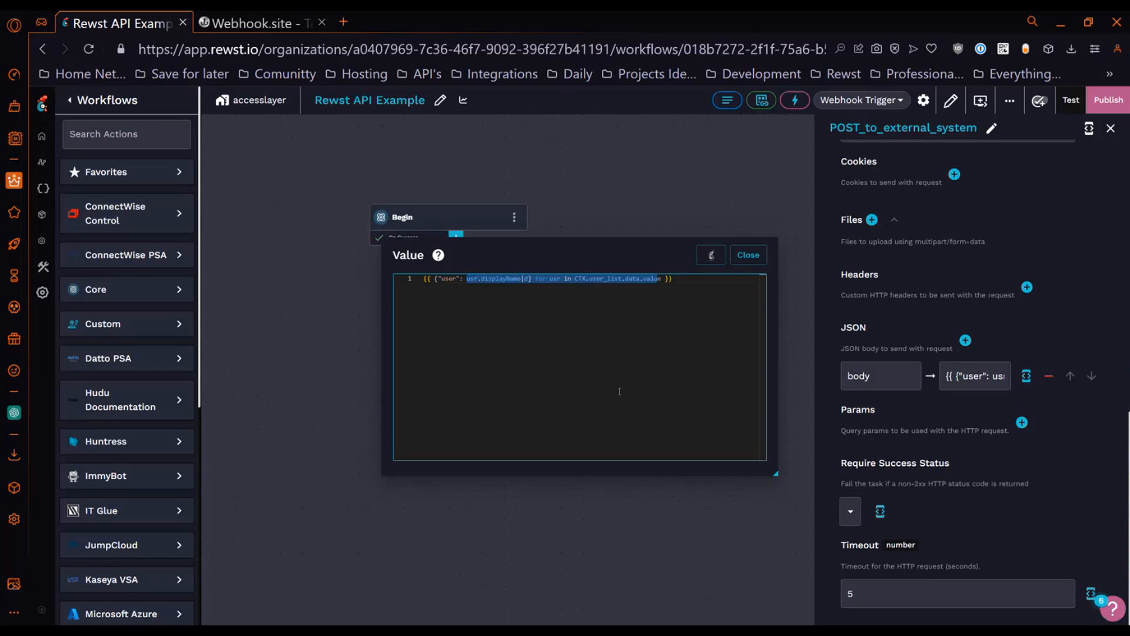
{"action": "left_click", "coordinate": [747, 254]}
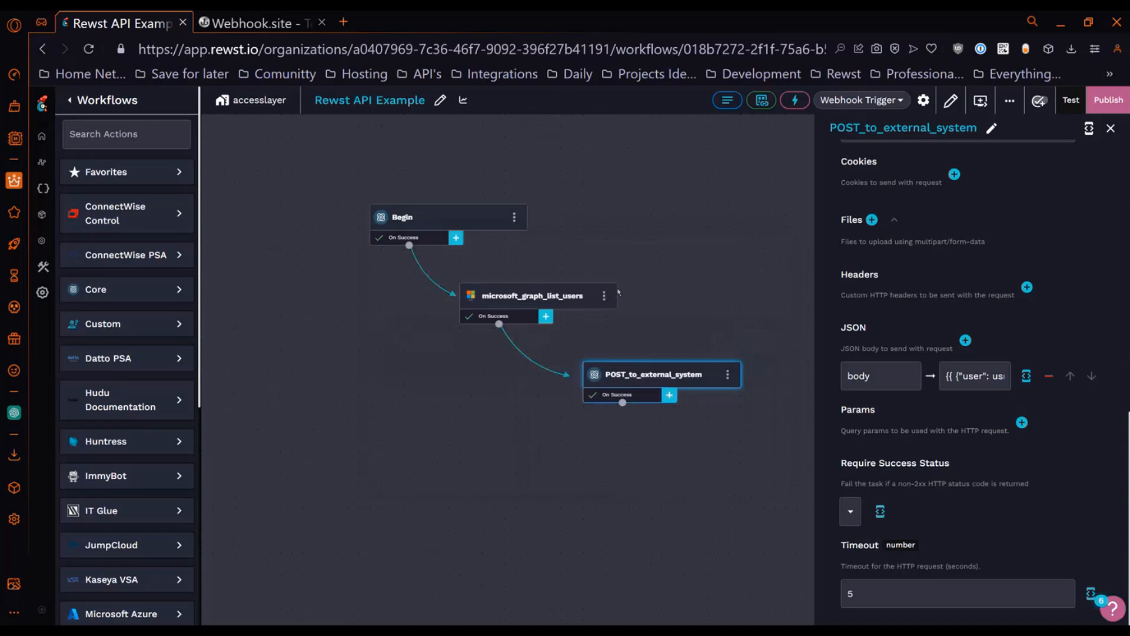